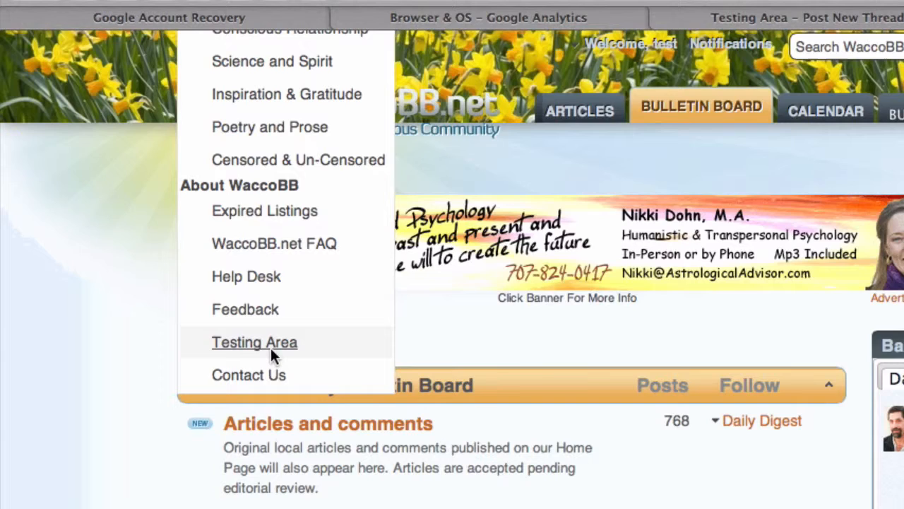
# Step: Title the new Testing Area thread 'demo' and move down to the lorem ipsum message editor
pyautogui.click(254, 342)
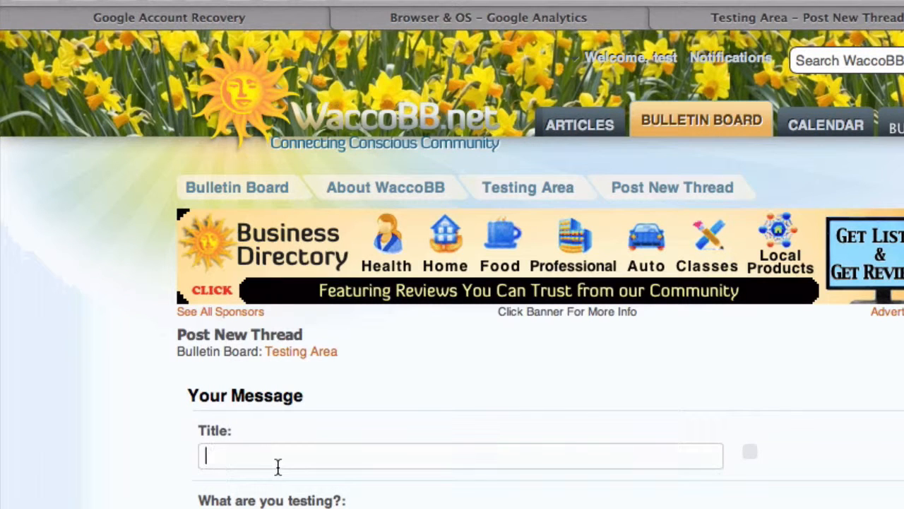
pyautogui.write('demo')
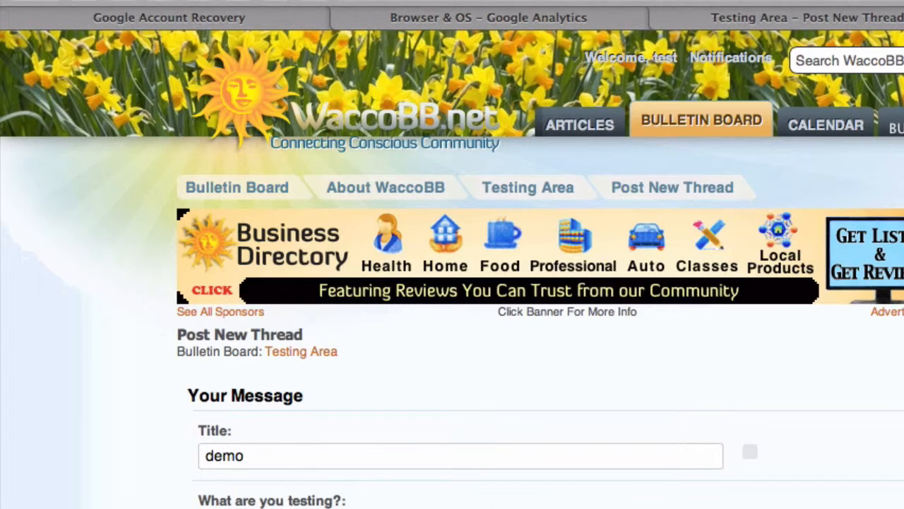
pyautogui.scroll(-3)
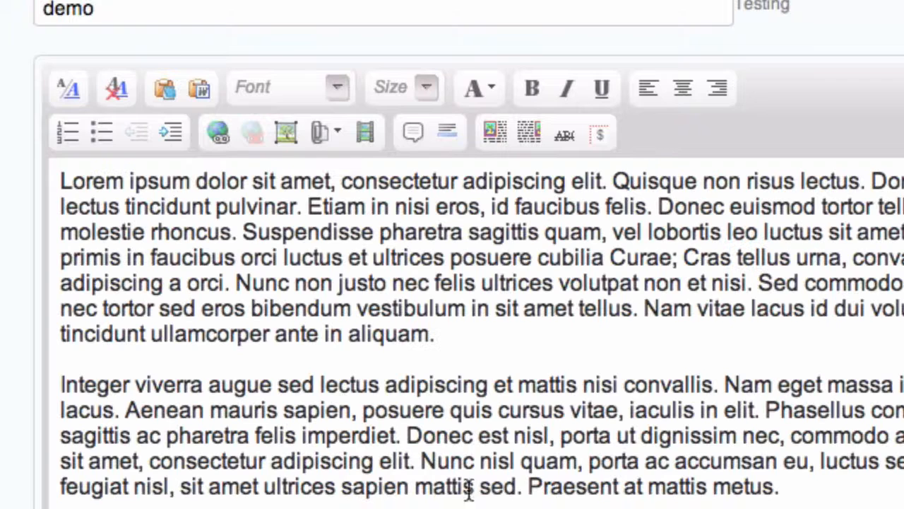
pyautogui.scroll(-3)
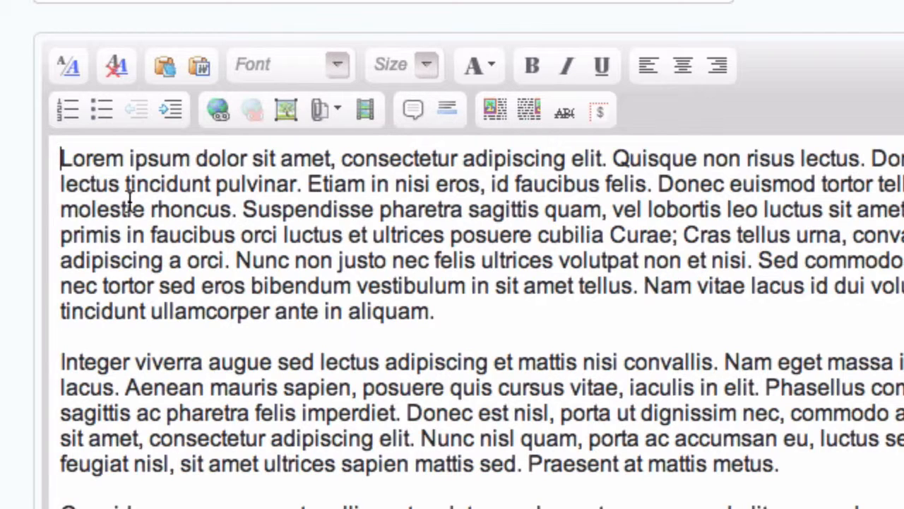
pyautogui.moveTo(205, 247)
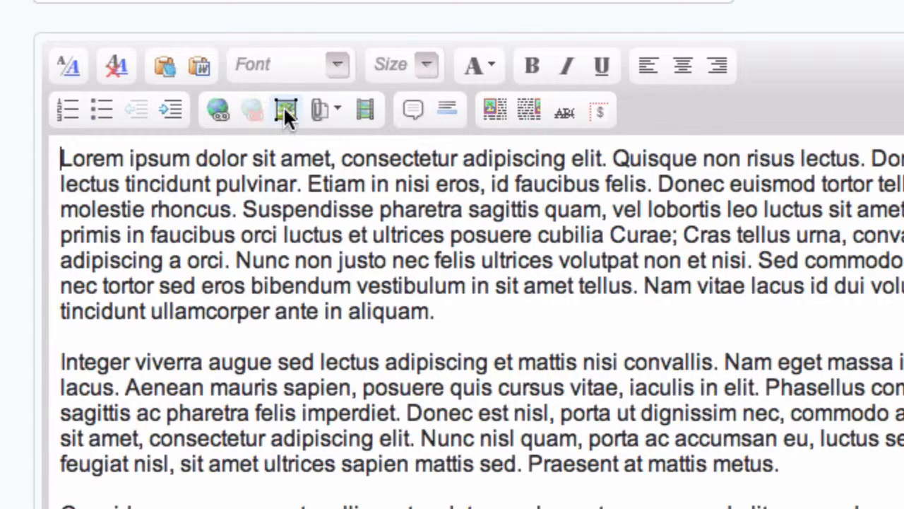
# Step: Upload earthday.jpg through Insert Image so it sits above the Lorem ipsum text
pyautogui.click(285, 110)
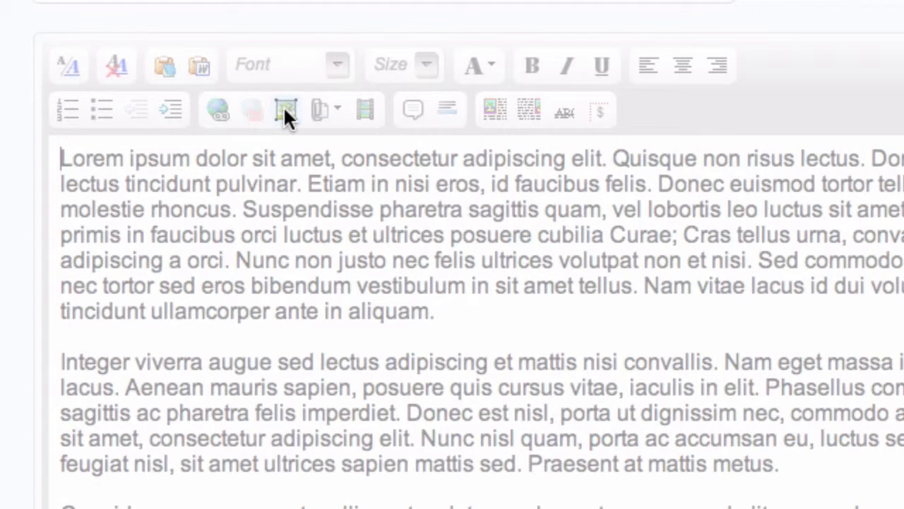
pyautogui.click(287, 109)
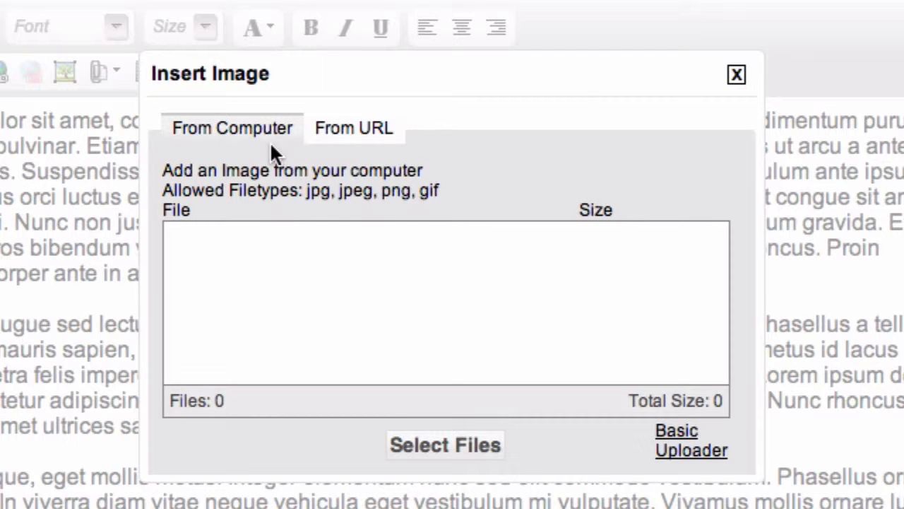
pyautogui.moveTo(235, 141)
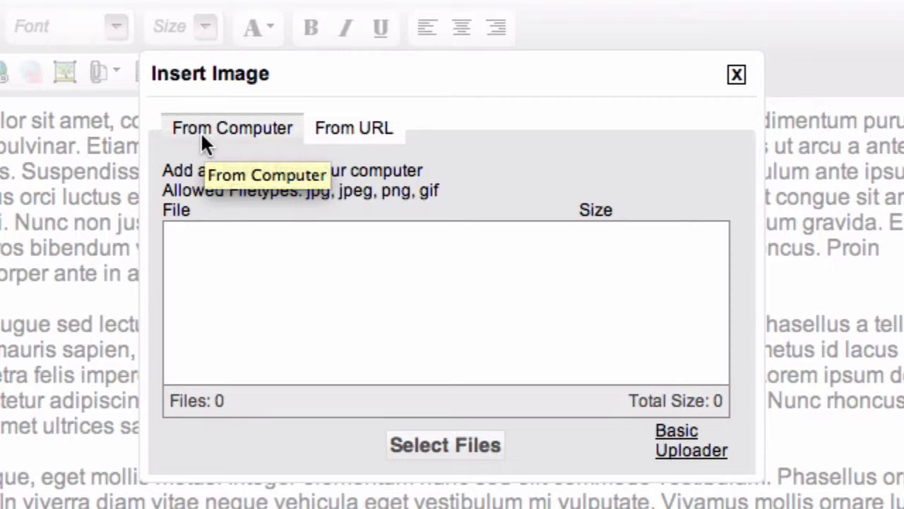
pyautogui.moveTo(444, 444)
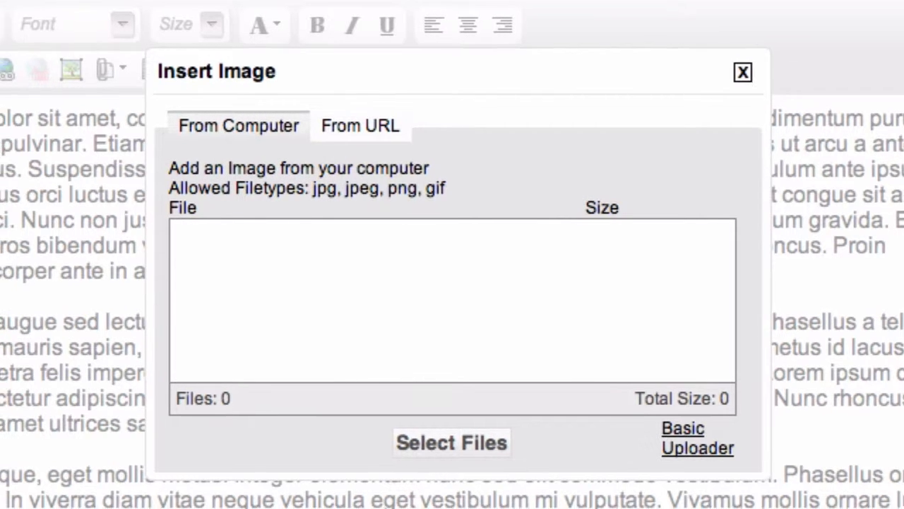
pyautogui.click(450, 440)
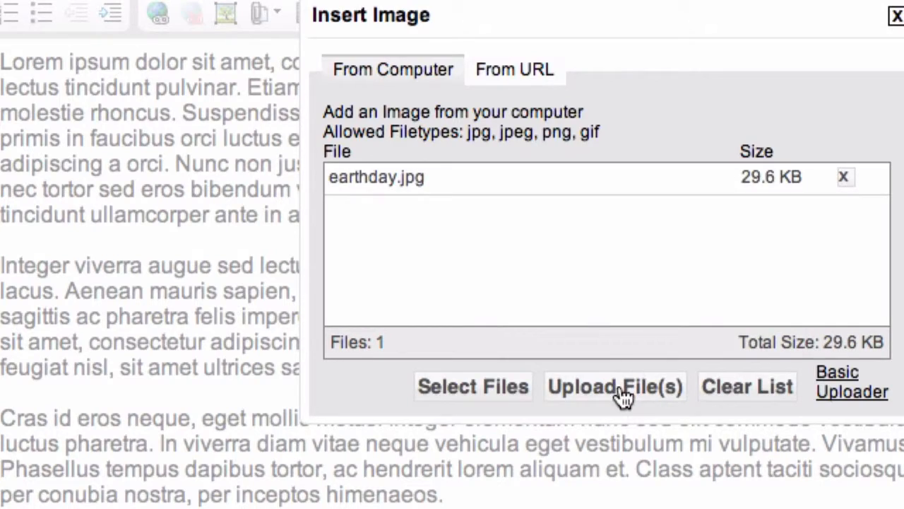
pyautogui.click(615, 388)
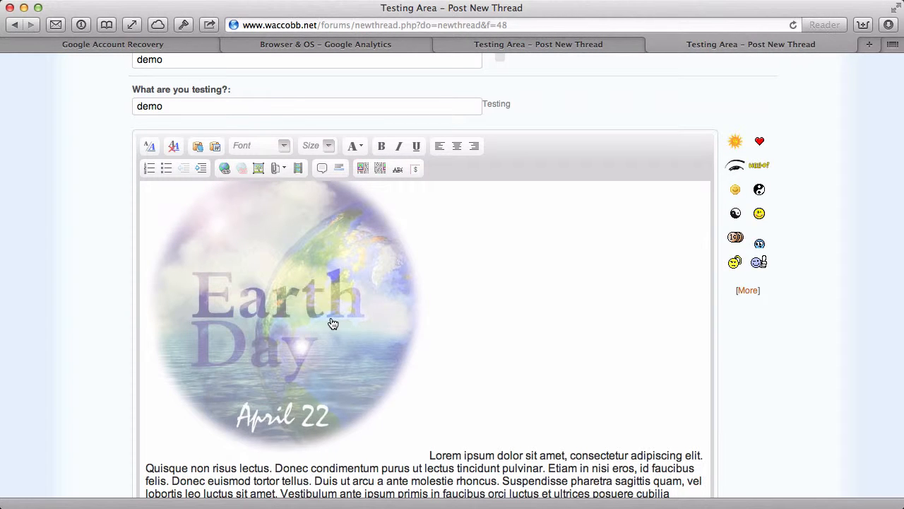
# Step: Align the Earth Day picture to the left in its Image Settings
pyautogui.doubleClick(333, 322)
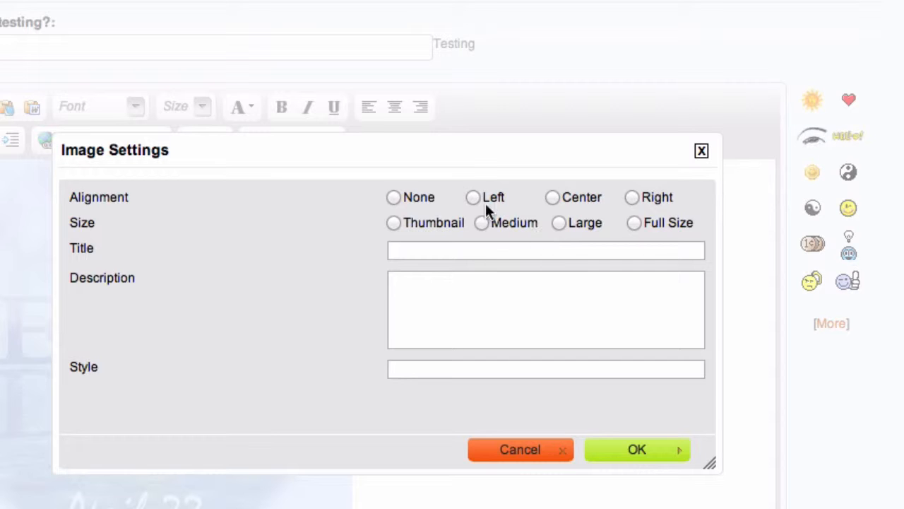
pyautogui.click(472, 198)
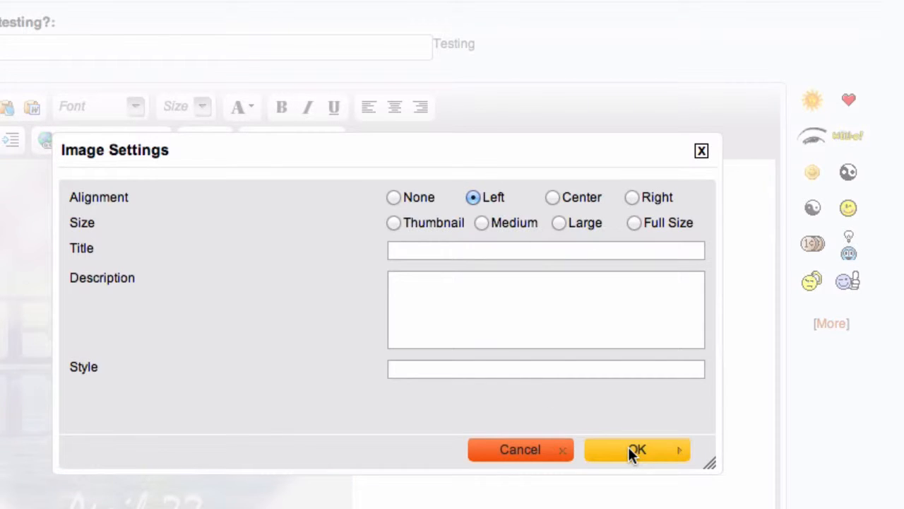
pyautogui.click(636, 449)
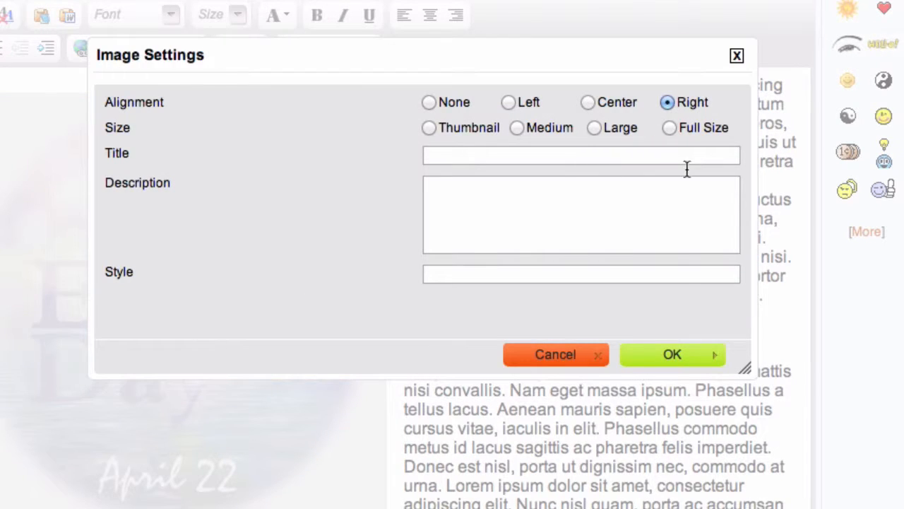
# Step: Change the picture to a right-aligned thumbnail with text wrapping beside it
pyautogui.click(672, 353)
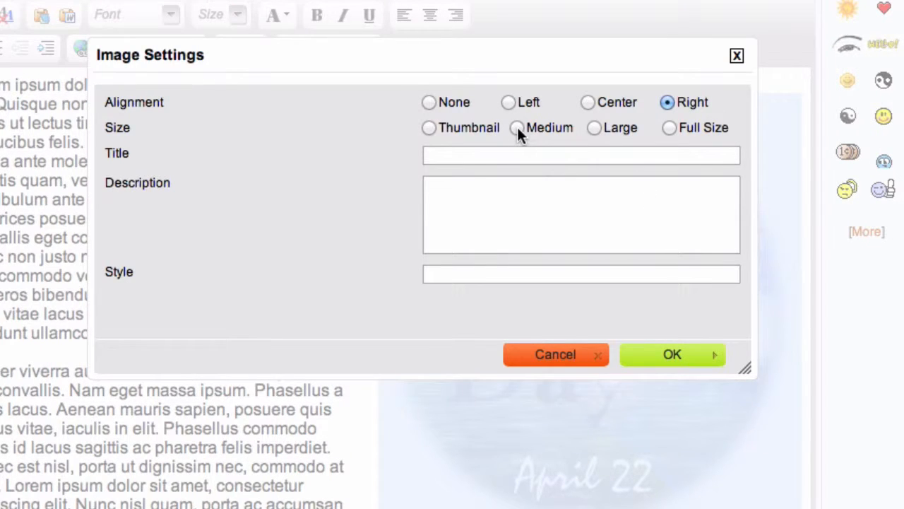
pyautogui.click(672, 354)
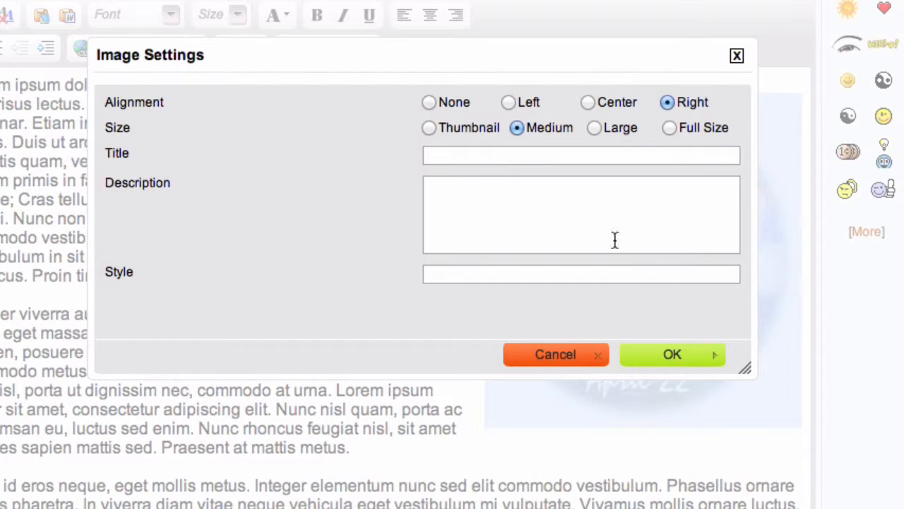
pyautogui.click(429, 127)
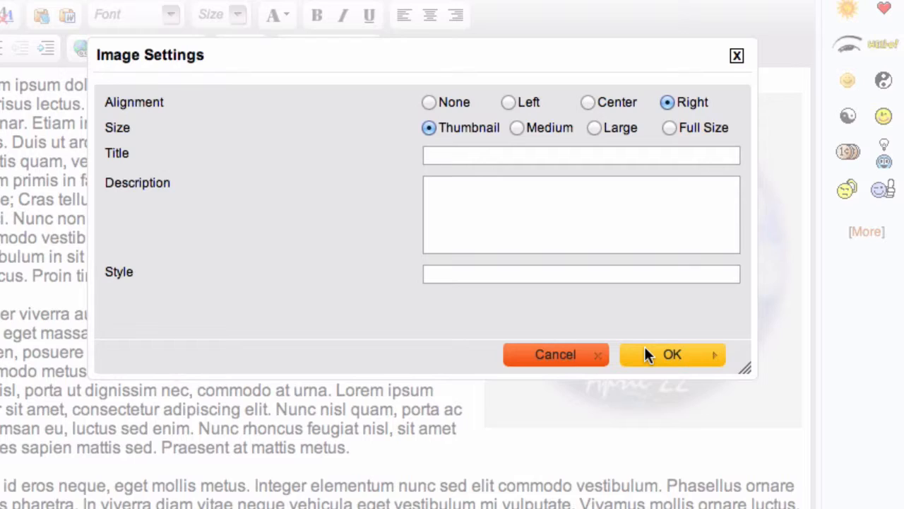
pyautogui.click(672, 353)
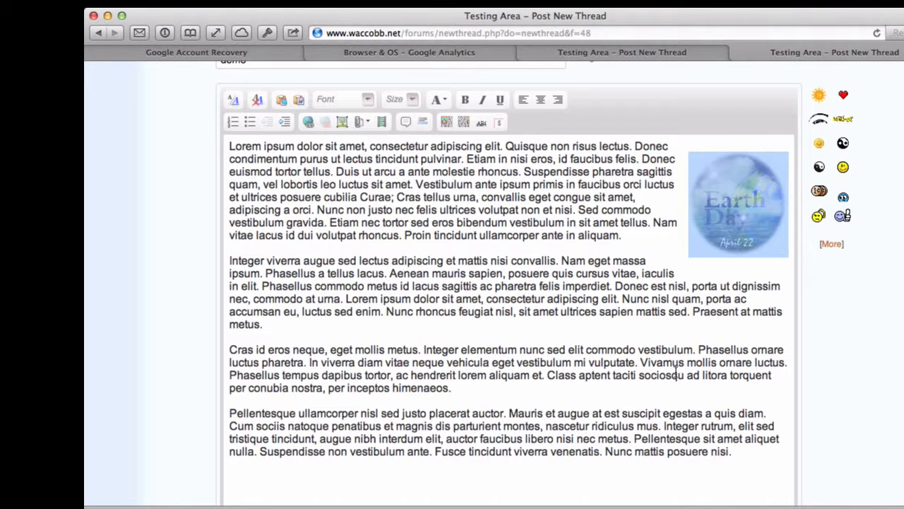
pyautogui.scroll(-3)
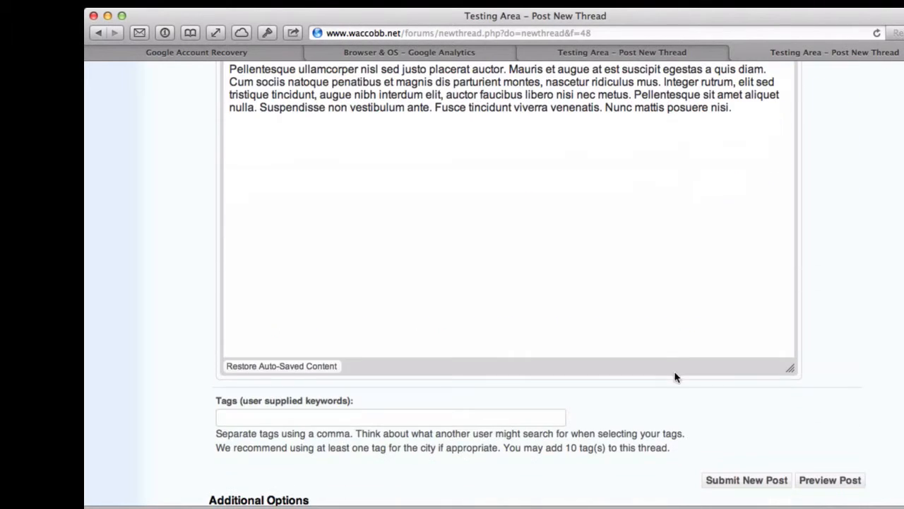
# Step: Preview the demo post and enlarge then close the Earth Day thumbnail in the lightbox
pyautogui.click(829, 480)
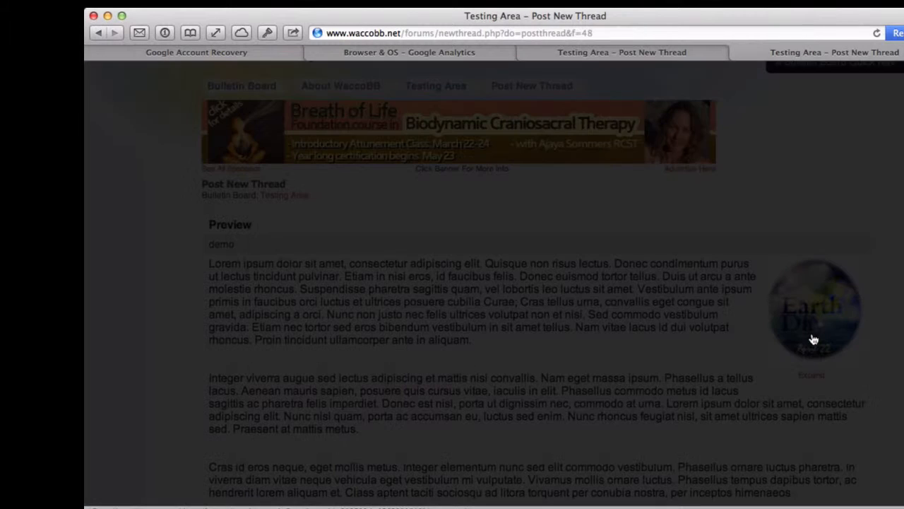
pyautogui.click(814, 308)
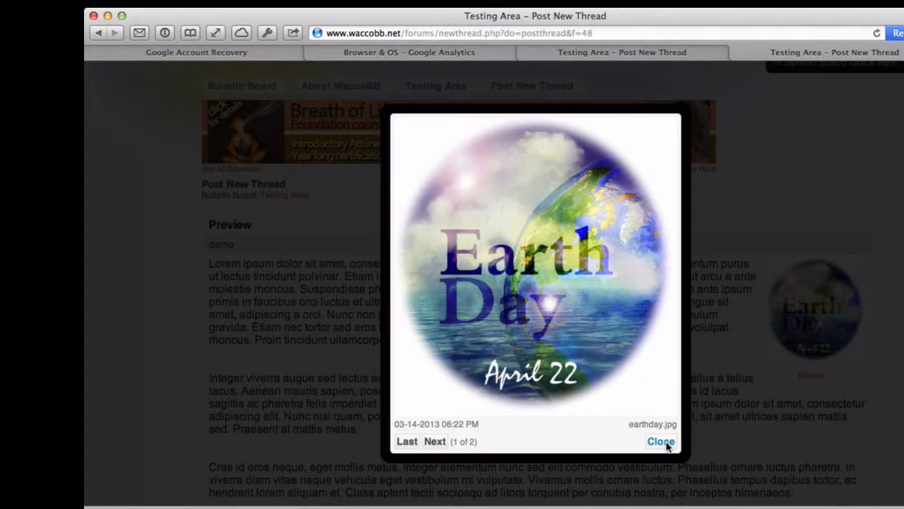
pyautogui.click(662, 441)
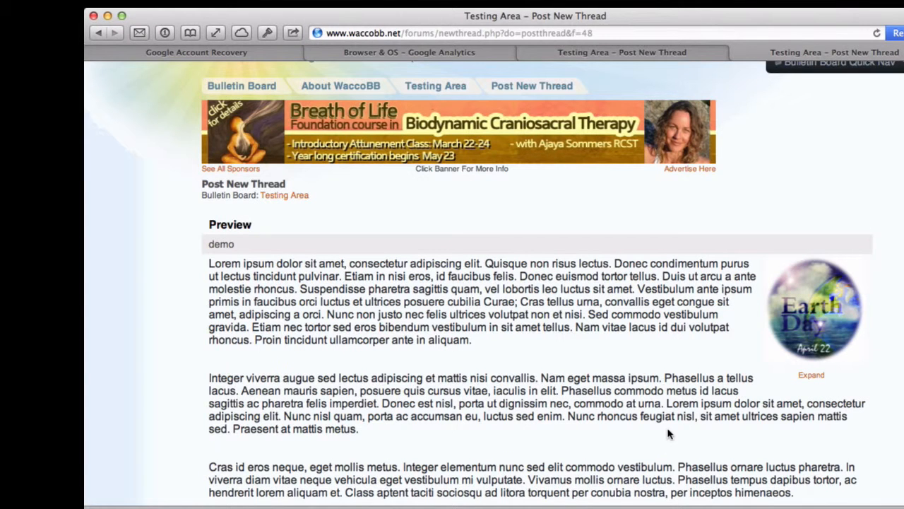
pyautogui.moveTo(684, 418)
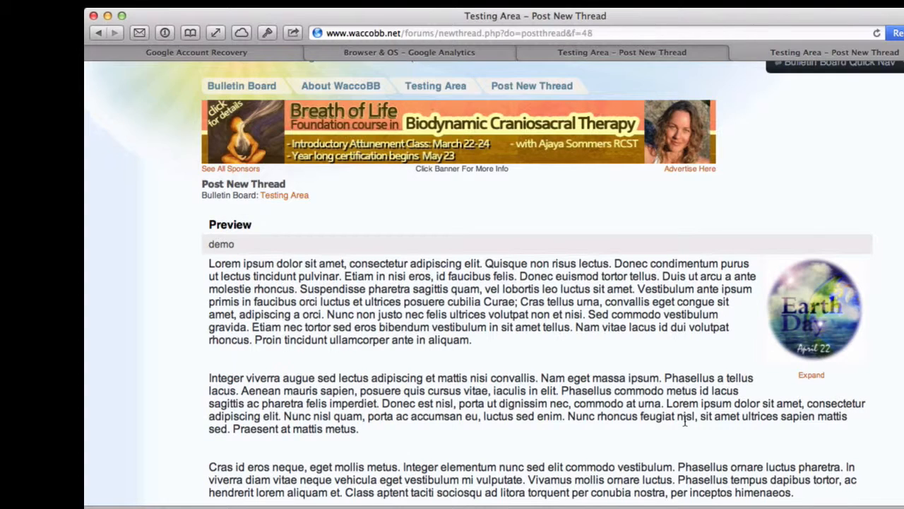
pyautogui.scroll(-3)
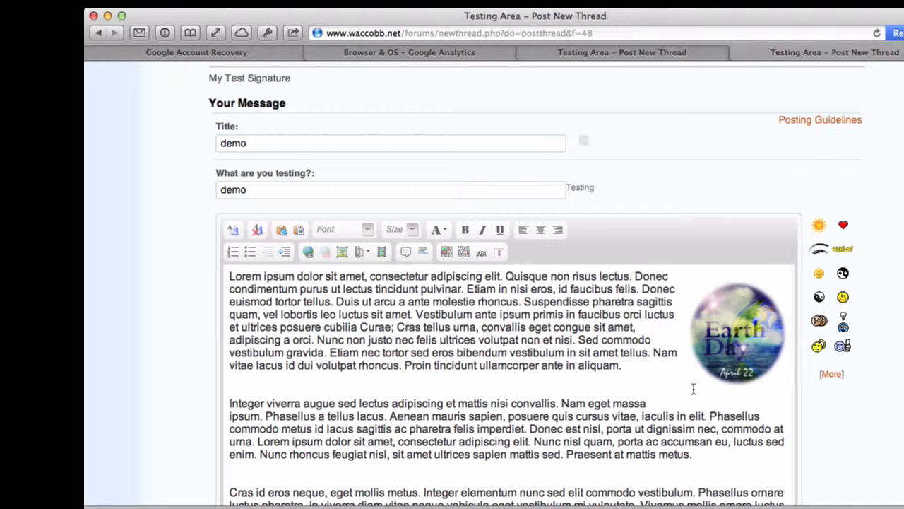
# Step: Scroll through the editor around the inline Earth Day image
pyautogui.scroll(-3)
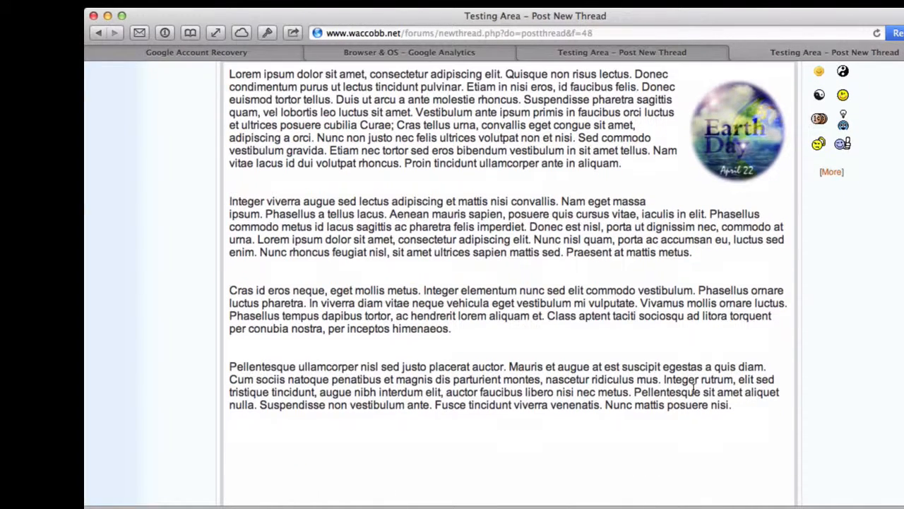
pyautogui.scroll(3)
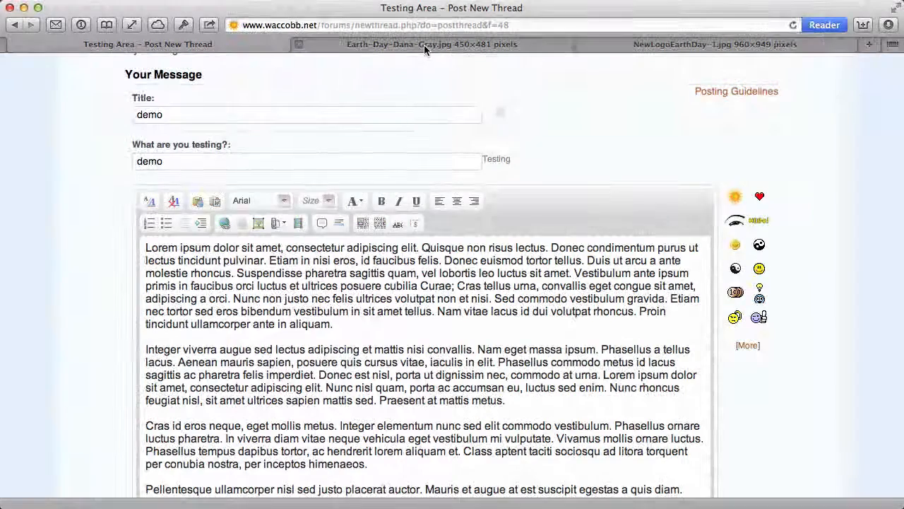
# Step: Run a Google Images search for 'Earth Day'
pyautogui.click(432, 44)
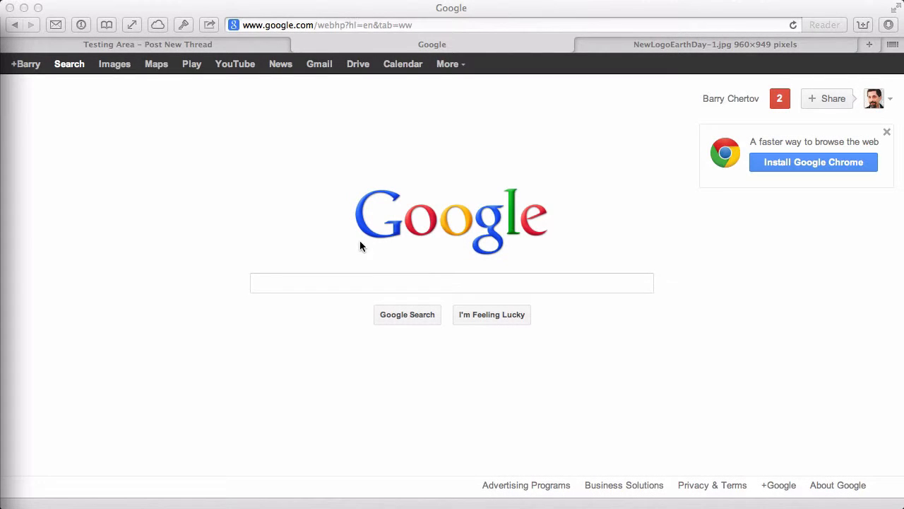
pyautogui.click(115, 64)
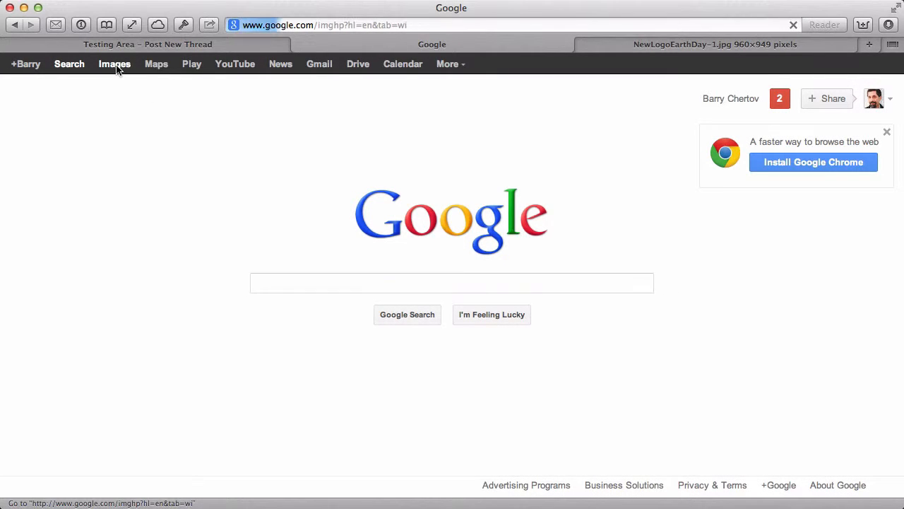
pyautogui.click(115, 64)
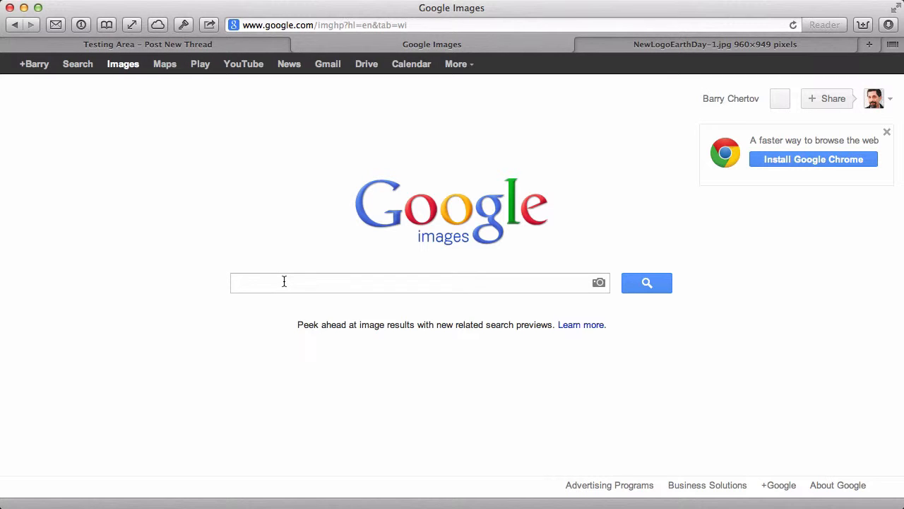
pyautogui.write('Earth Day')
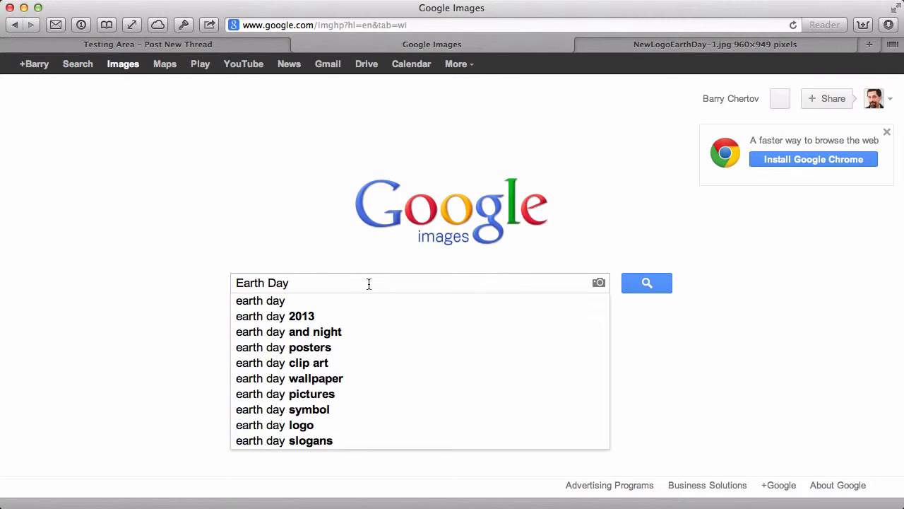
pyautogui.click(646, 283)
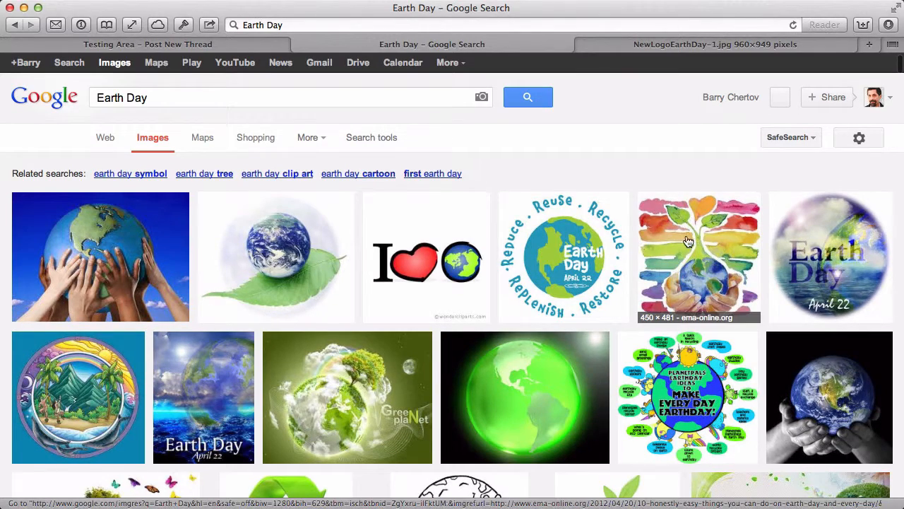
# Step: Open the watercolour hands-holding-globe image full-size and select its web address
pyautogui.click(698, 257)
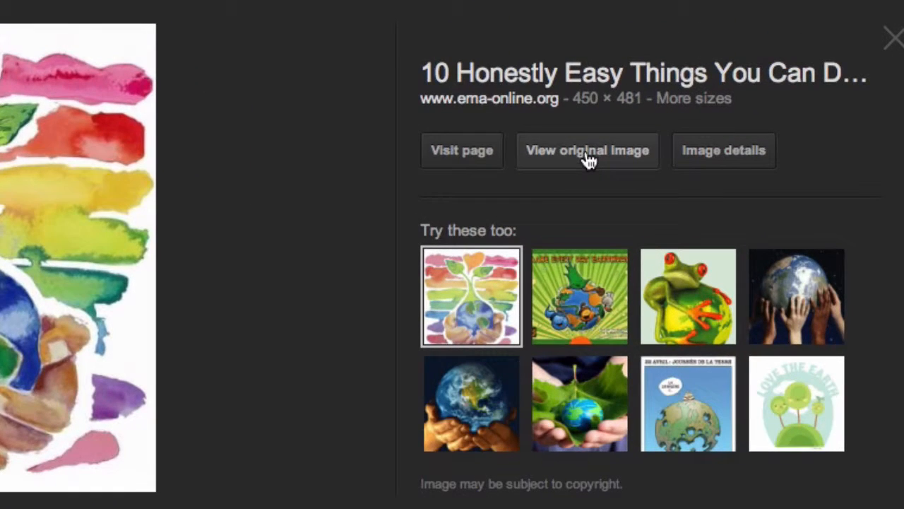
pyautogui.click(586, 150)
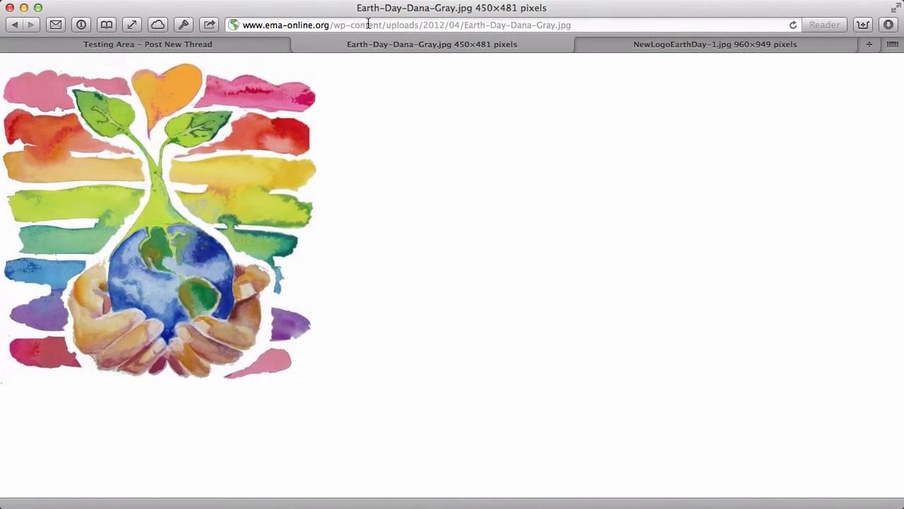
pyautogui.click(424, 25)
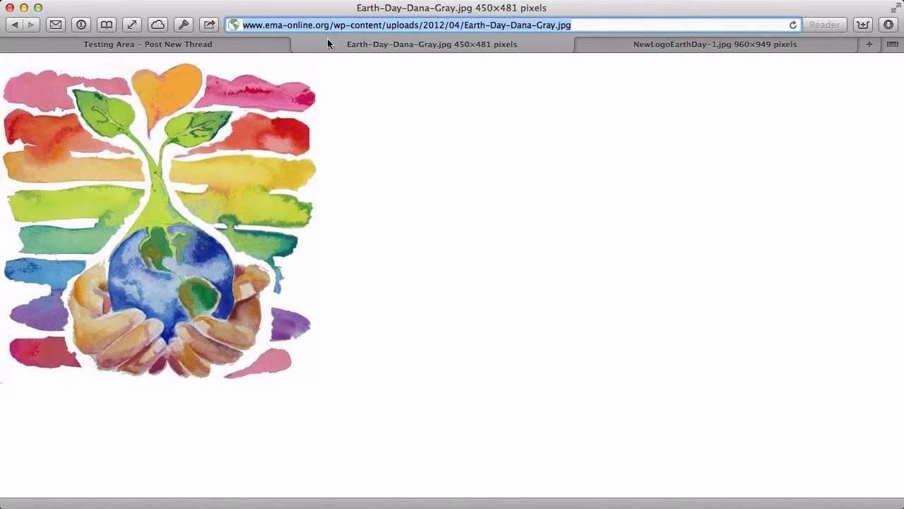
pyautogui.click(147, 44)
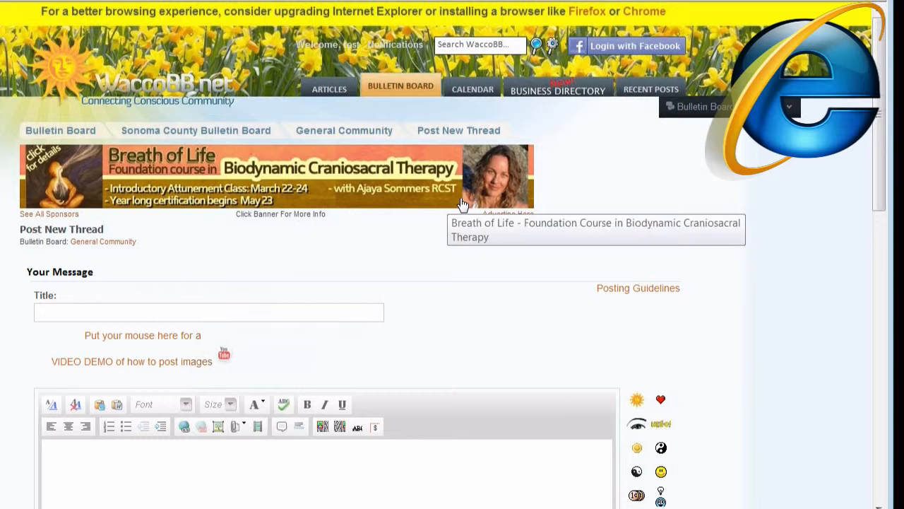
pyautogui.rightClick(445, 205)
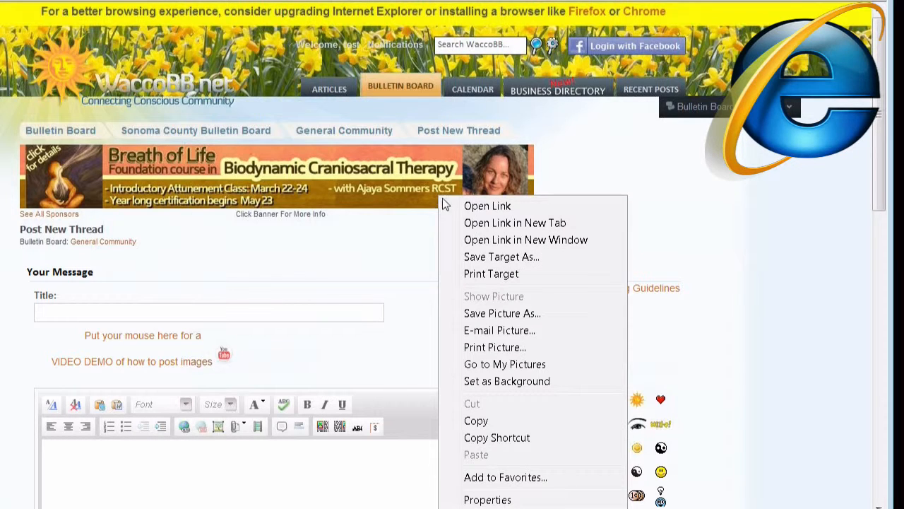
pyautogui.moveTo(496, 347)
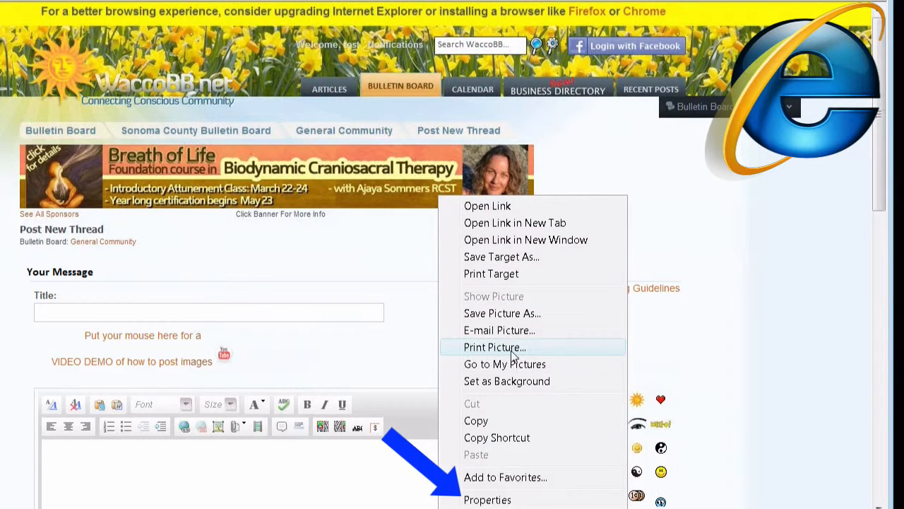
pyautogui.click(488, 500)
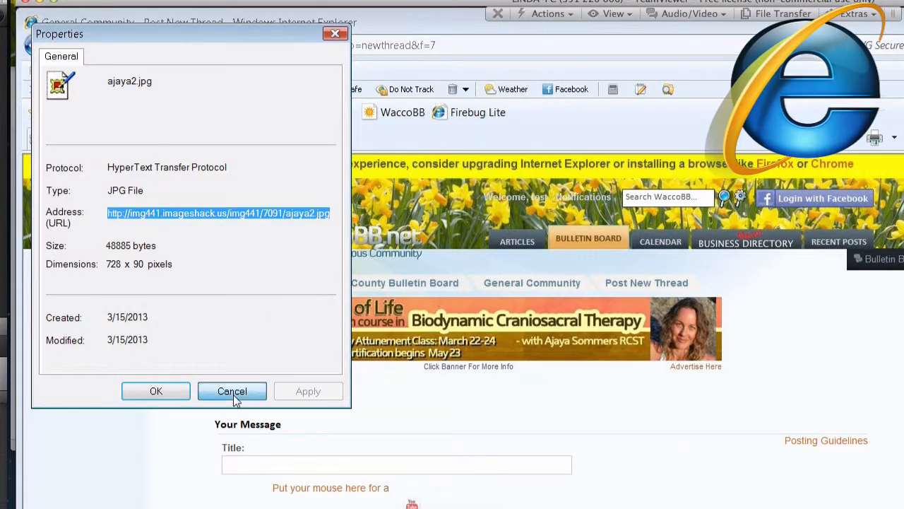
pyautogui.click(231, 389)
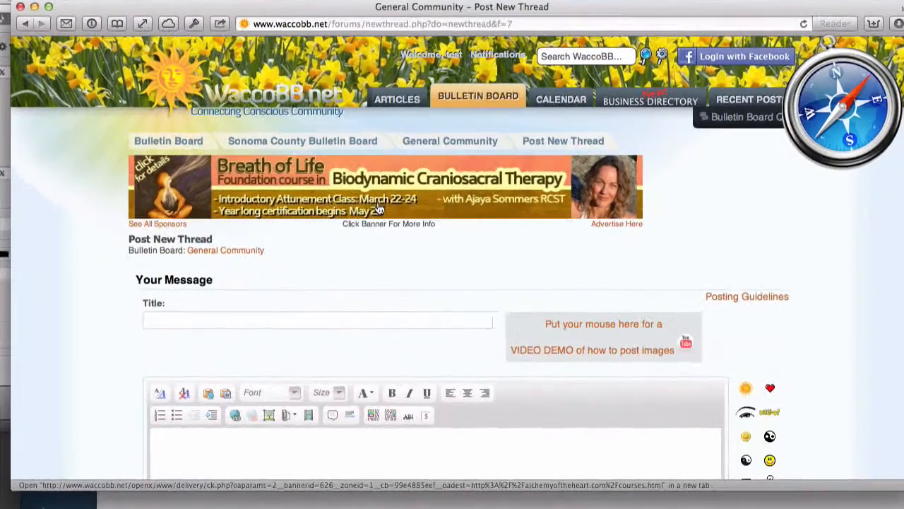
# Step: Open the WaccoBB.net banner image alone in a new tab and copy its web address
pyautogui.rightClick(379, 209)
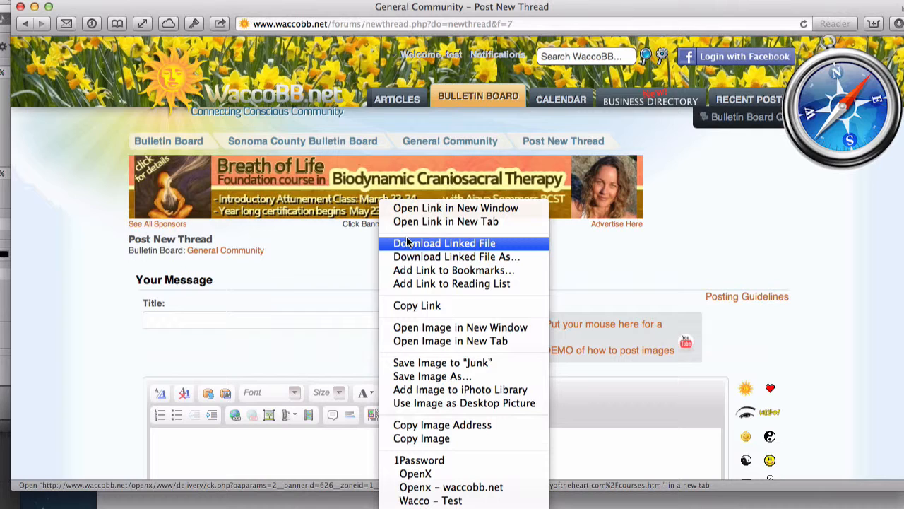
pyautogui.moveTo(452, 340)
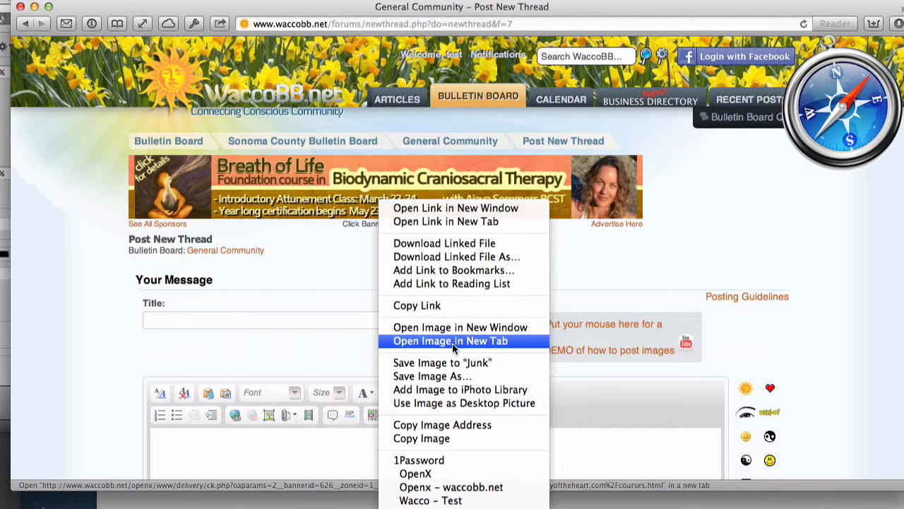
pyautogui.click(449, 340)
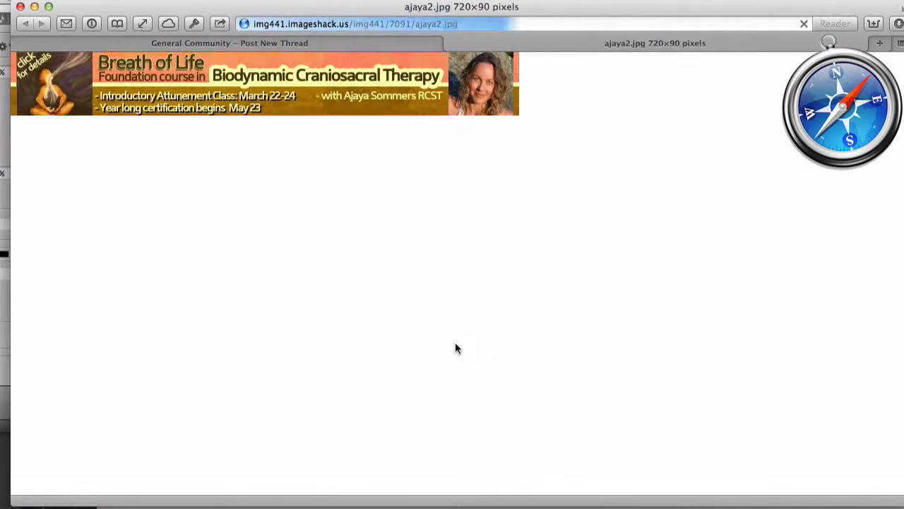
pyautogui.click(360, 23)
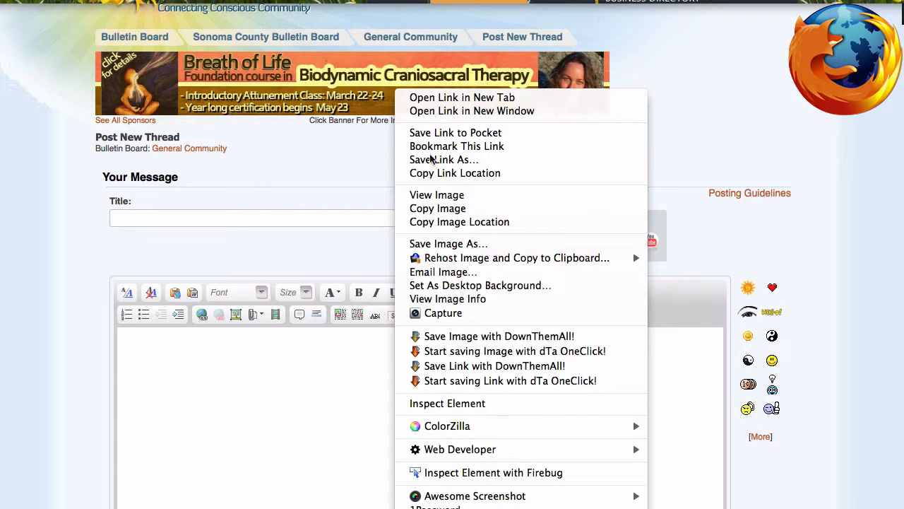
pyautogui.moveTo(459, 221)
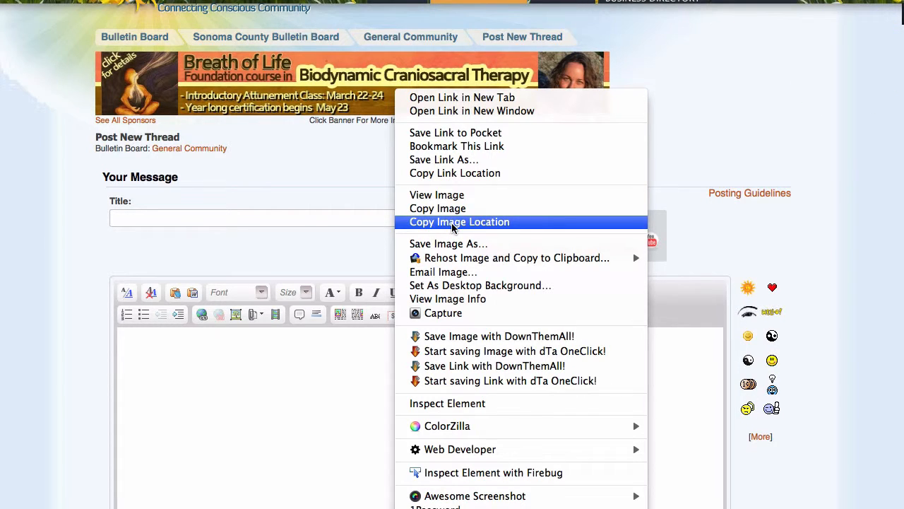
pyautogui.click(437, 195)
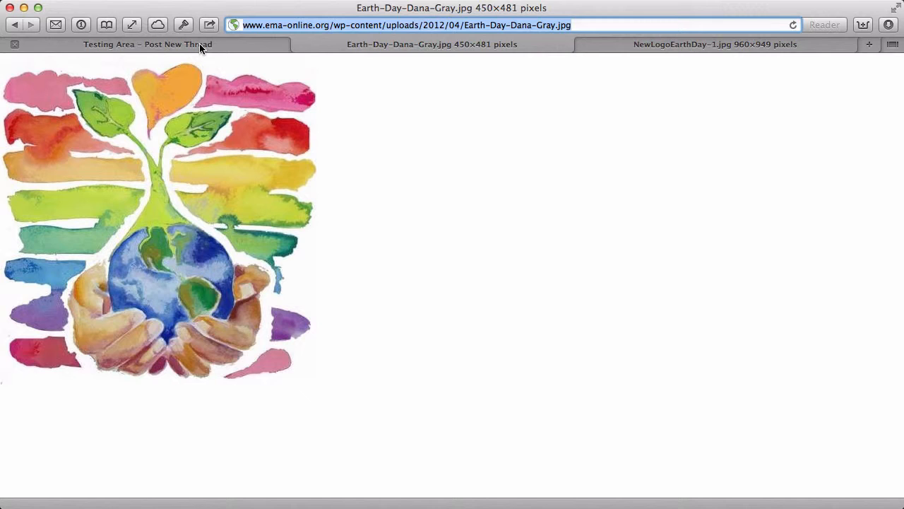
pyautogui.click(147, 44)
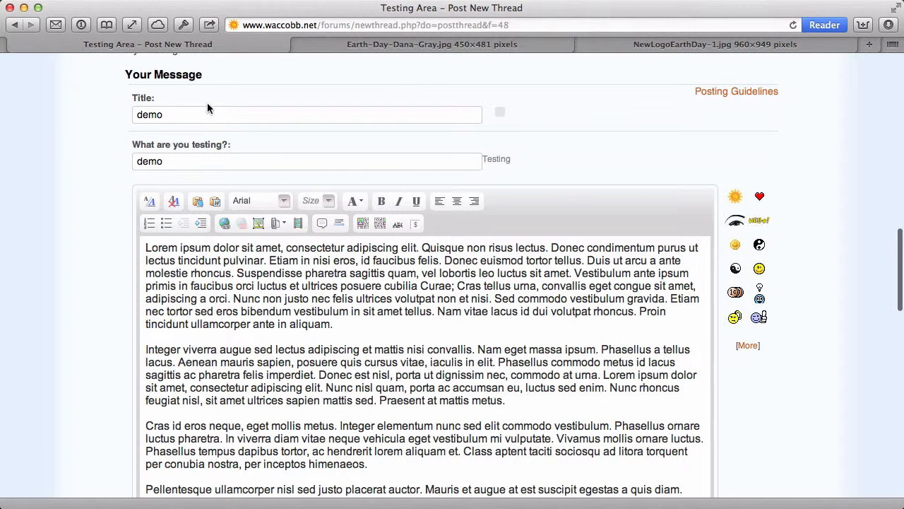
pyautogui.click(257, 223)
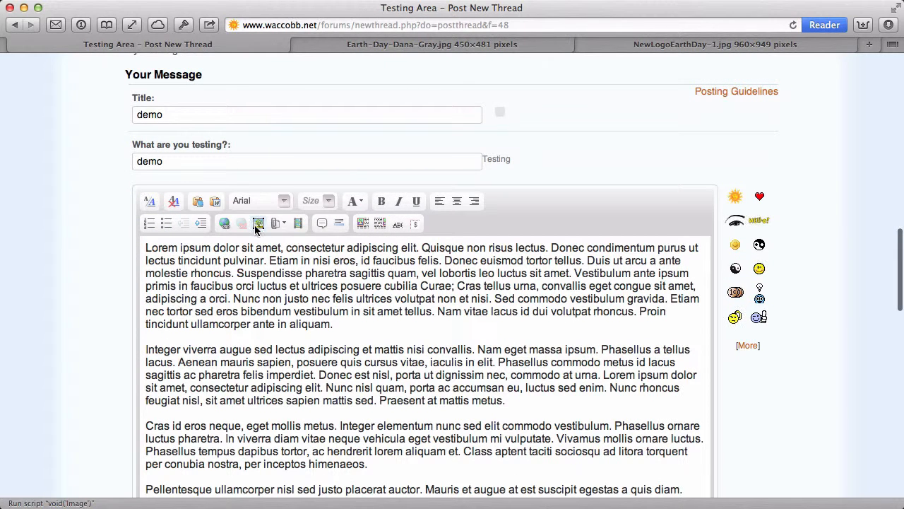
pyautogui.click(259, 223)
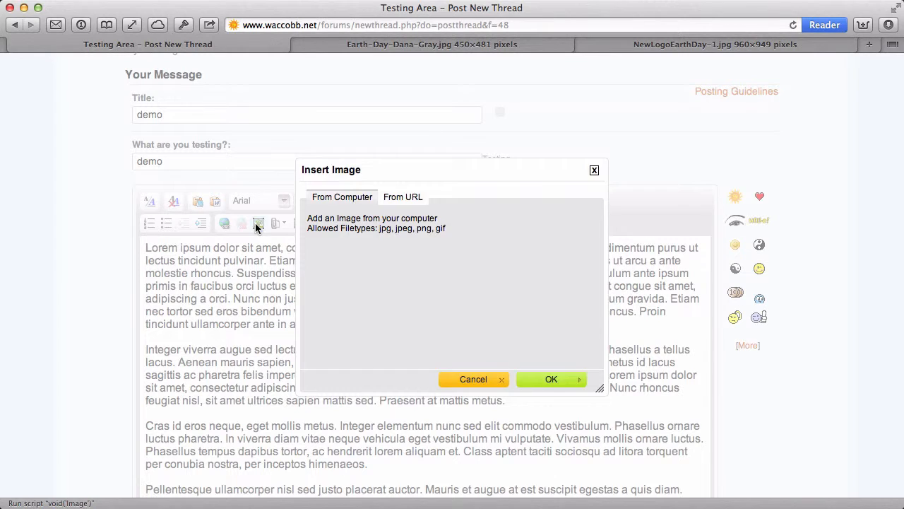
pyautogui.click(403, 196)
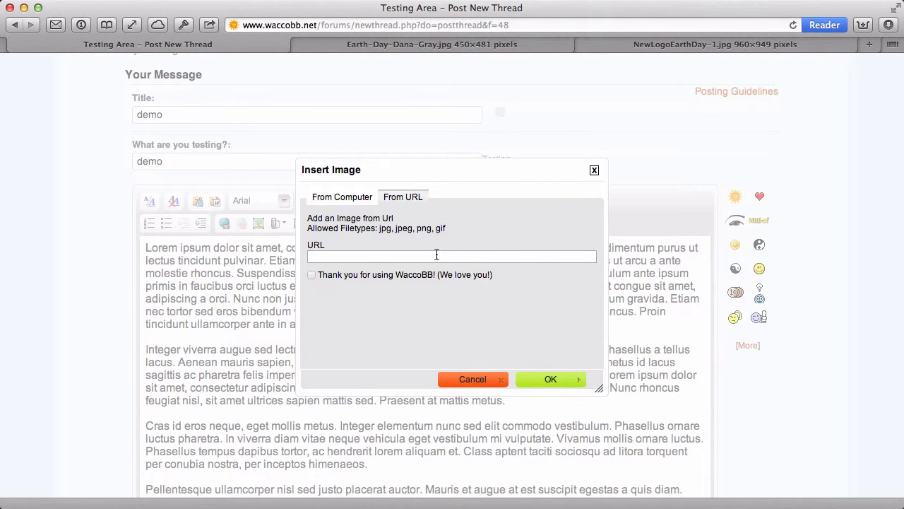
pyautogui.write('www.ema-online.org/wp-content/uploads/2012/04/Earth-Day-Dana-Gray.jpg')
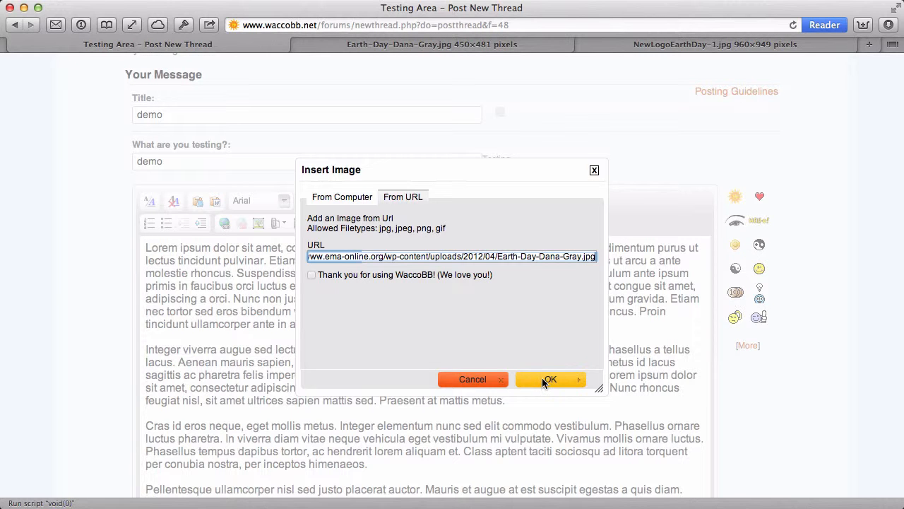
pyautogui.click(549, 379)
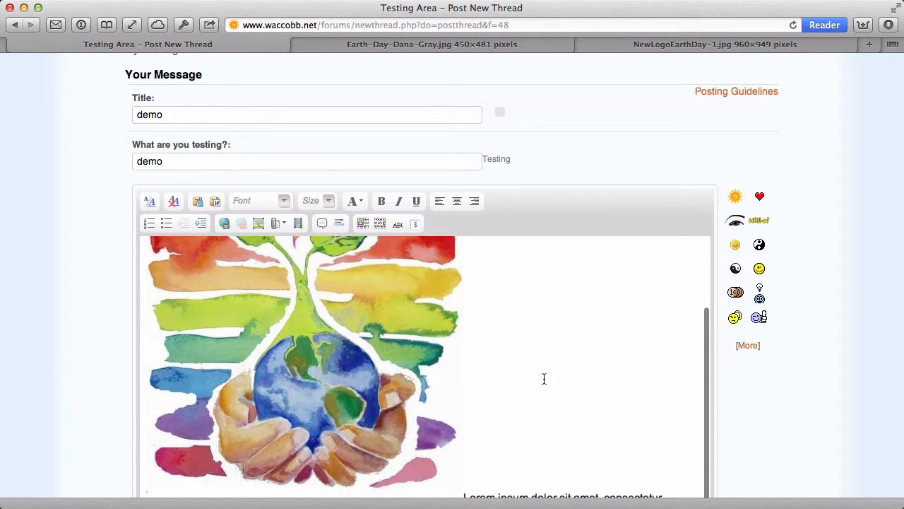
pyautogui.scroll(-3)
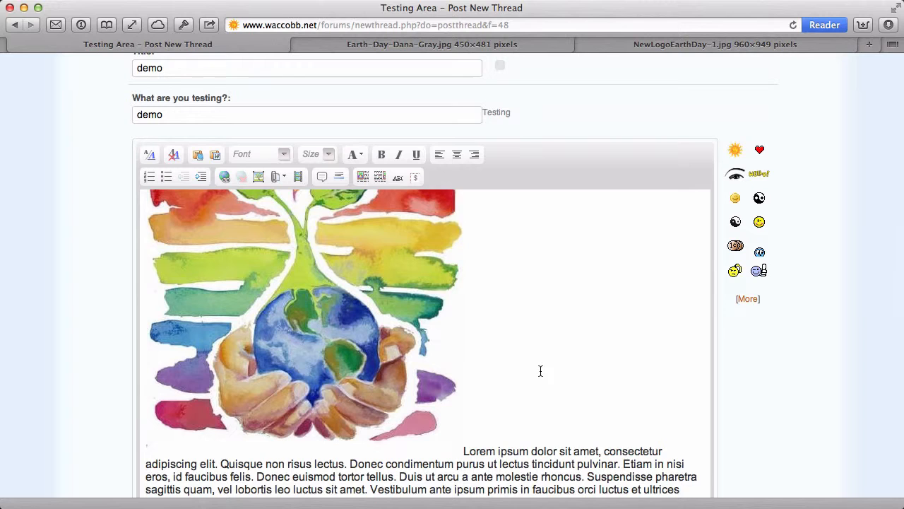
pyautogui.moveTo(463, 352)
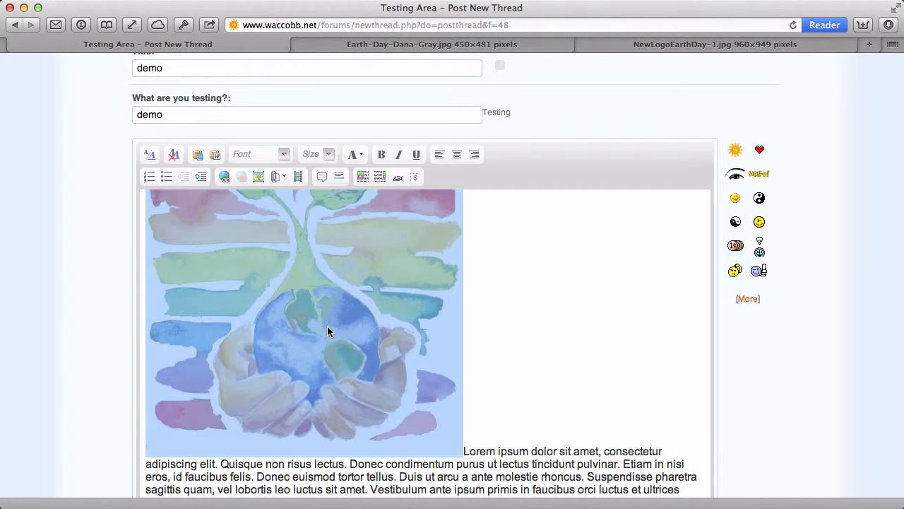
pyautogui.moveTo(394, 338)
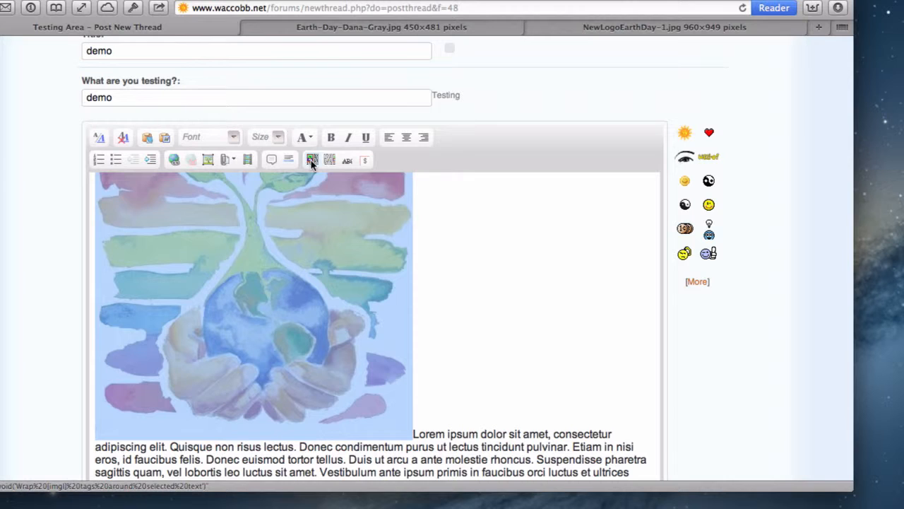
pyautogui.moveTo(312, 158)
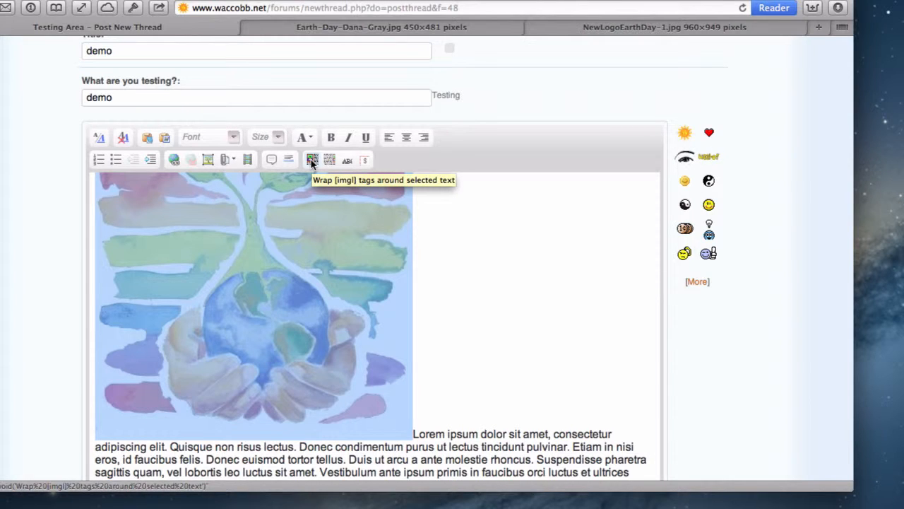
# Step: Wrap the inline watercolour globe image in [imgl] left-aligned image tags
pyautogui.click(312, 158)
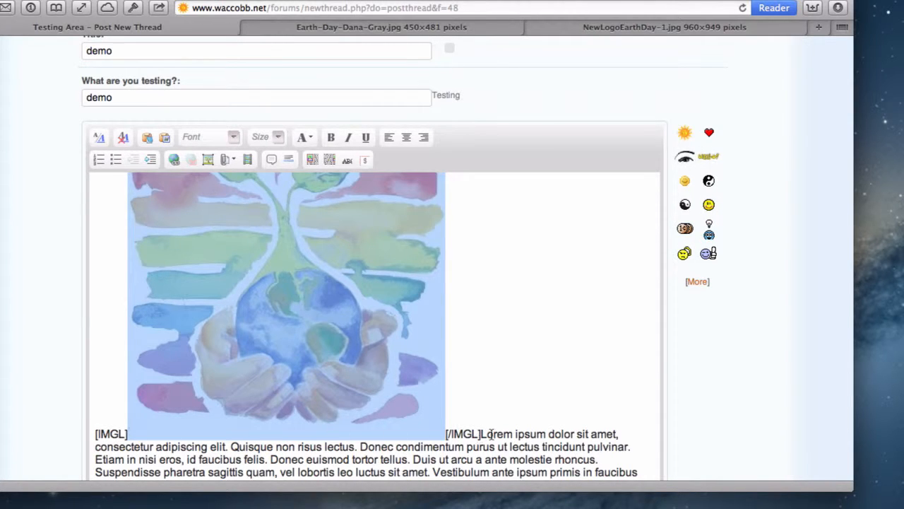
pyautogui.scroll(-3)
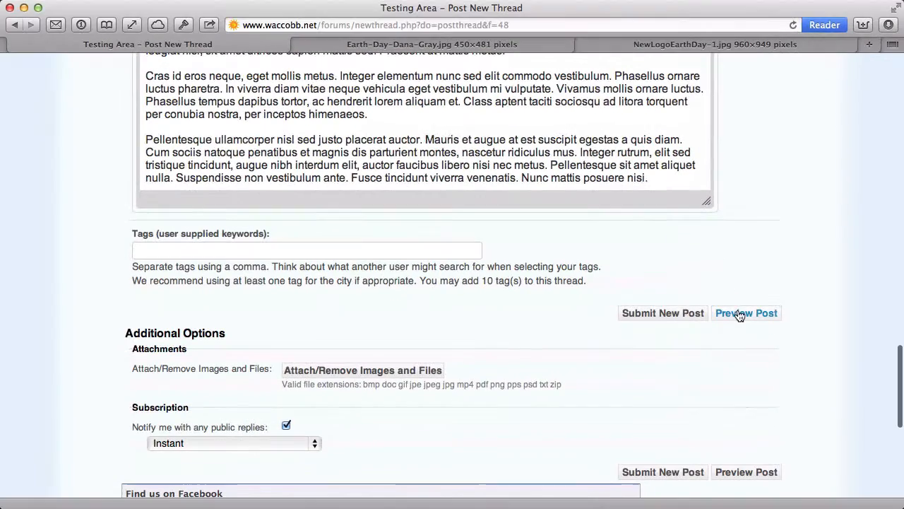
# Step: Preview the post and scroll through the text wrapping beside the image
pyautogui.click(746, 313)
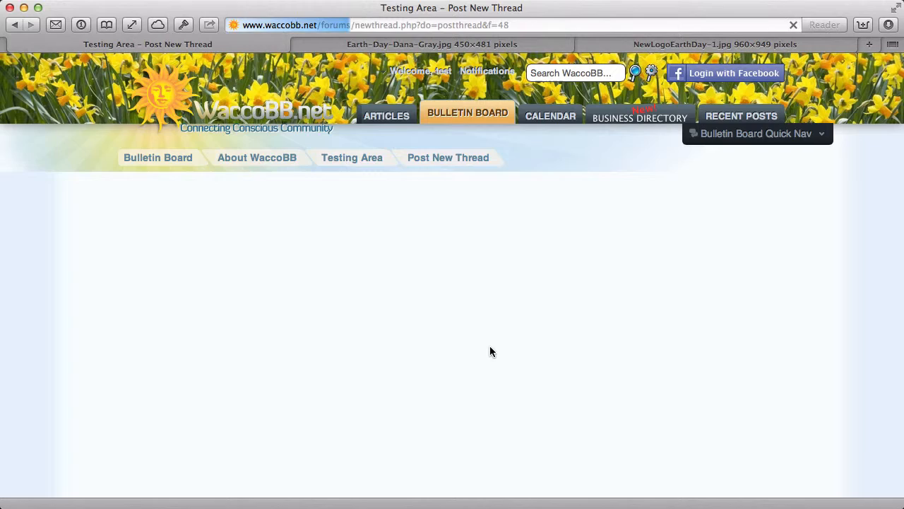
pyautogui.scroll(-3)
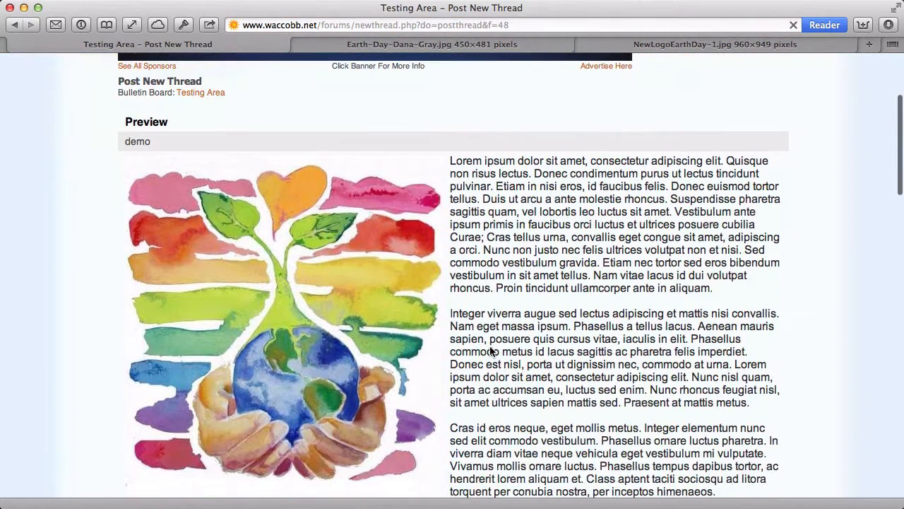
pyautogui.scroll(-3)
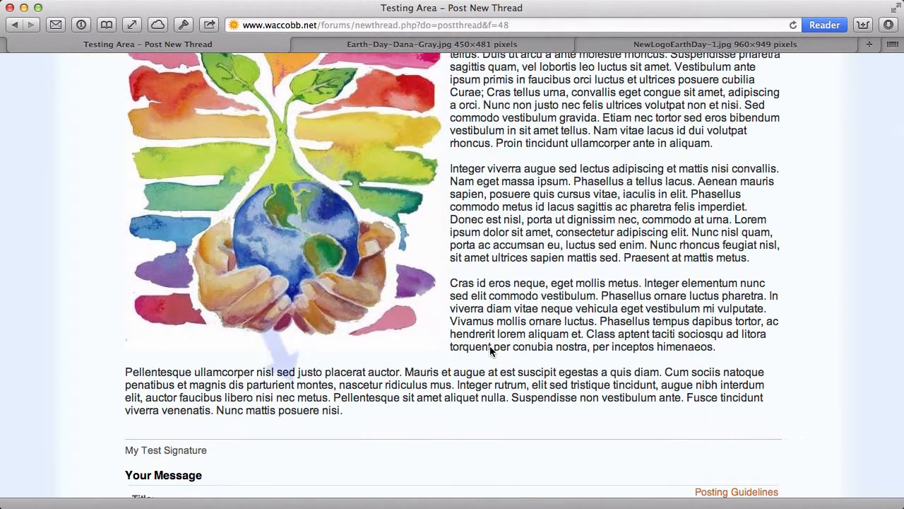
pyautogui.scroll(-3)
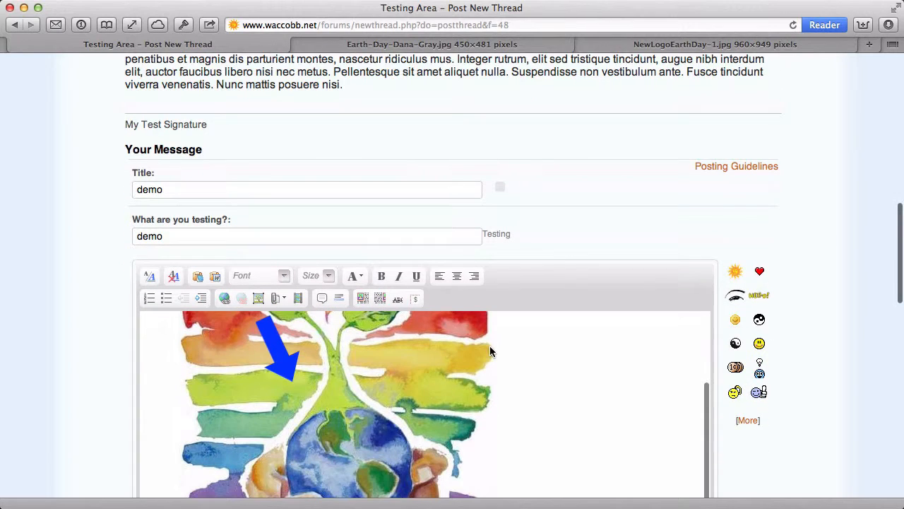
pyautogui.scroll(-3)
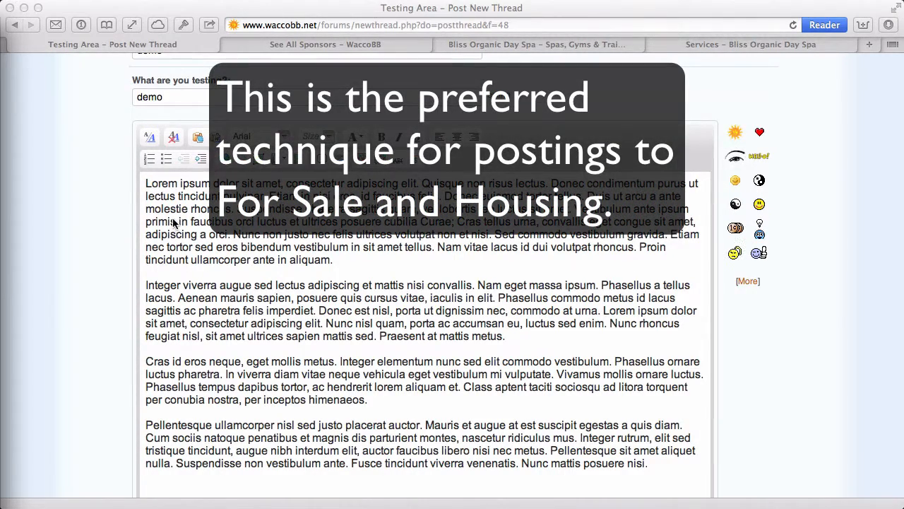
# Step: Upload earthday.jpg from the computer through the attachment manager and attach it to the draft
pyautogui.scroll(-3)
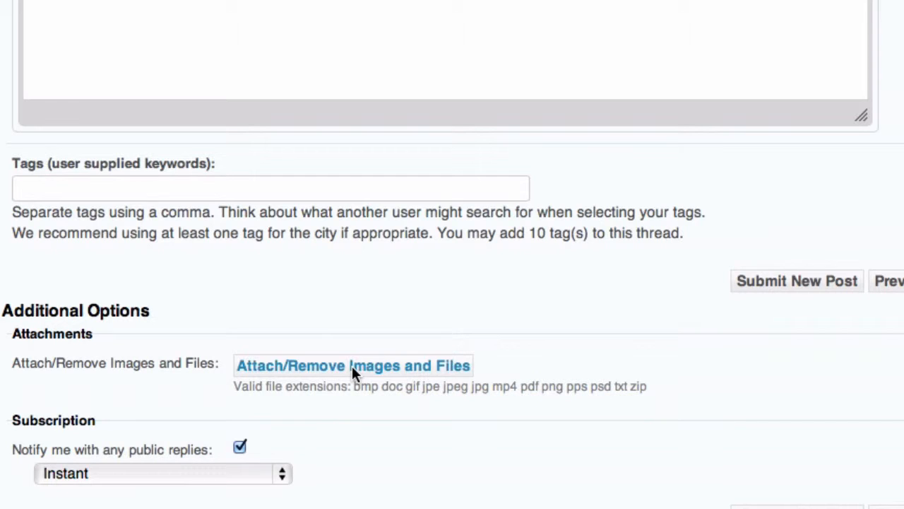
pyautogui.click(353, 365)
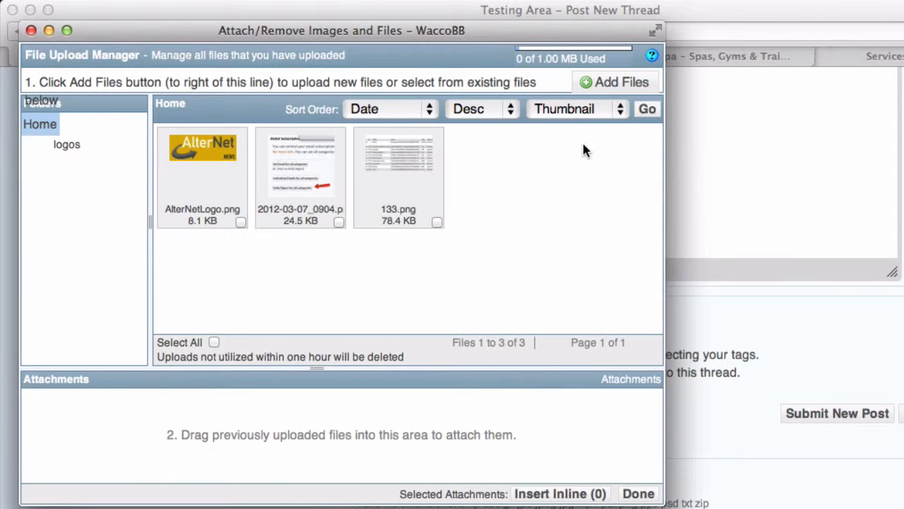
pyautogui.moveTo(610, 82)
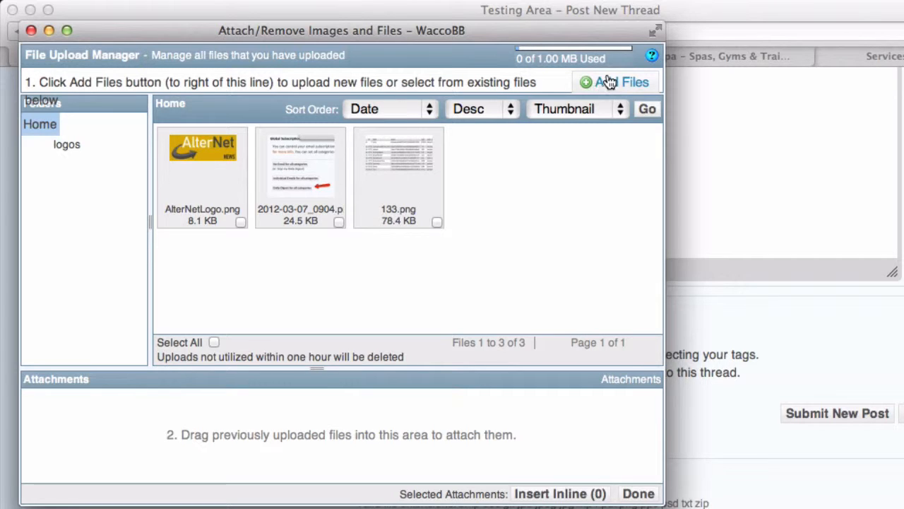
pyautogui.click(614, 81)
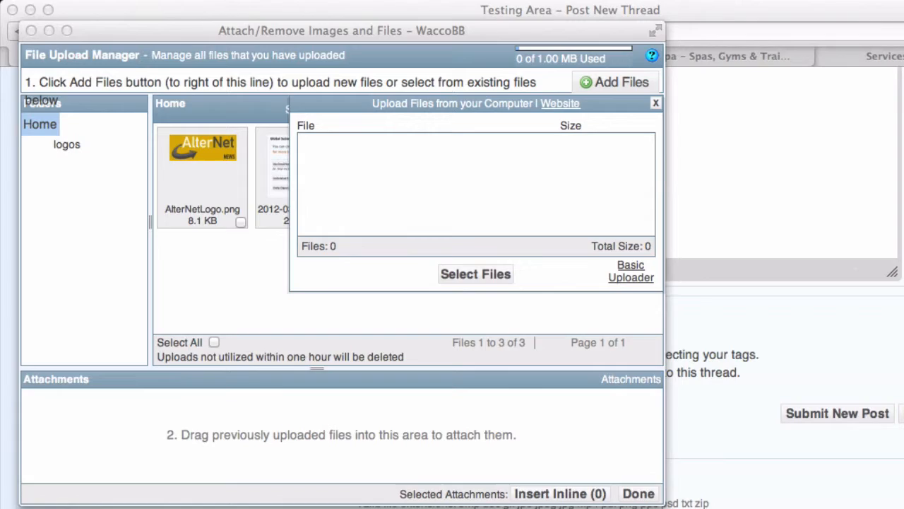
pyautogui.click(475, 274)
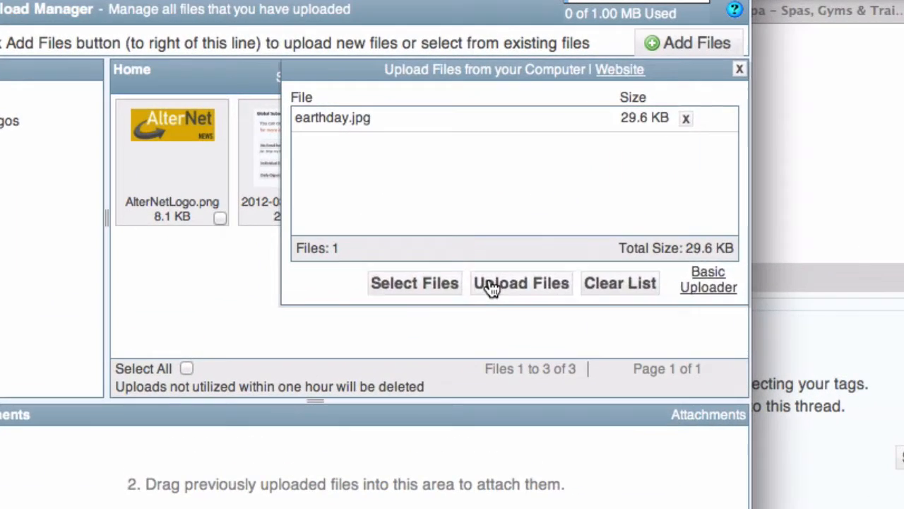
pyautogui.click(520, 282)
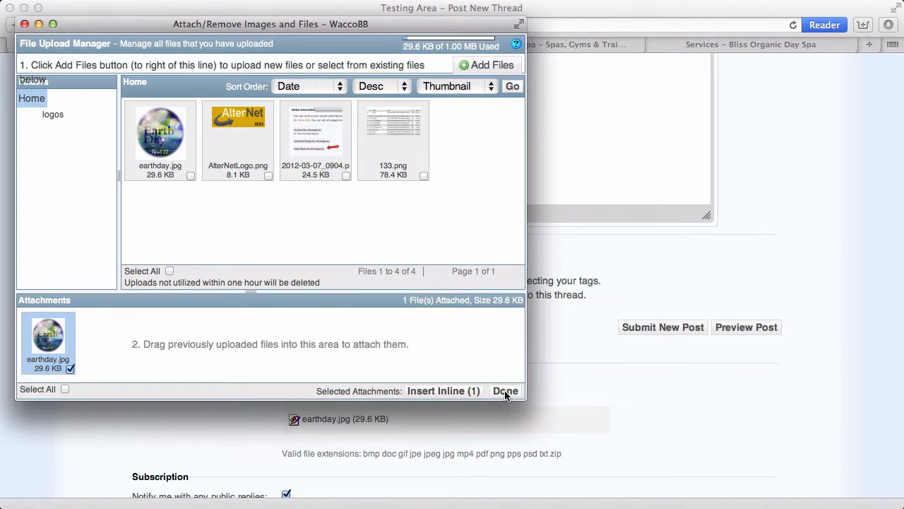
pyautogui.click(505, 390)
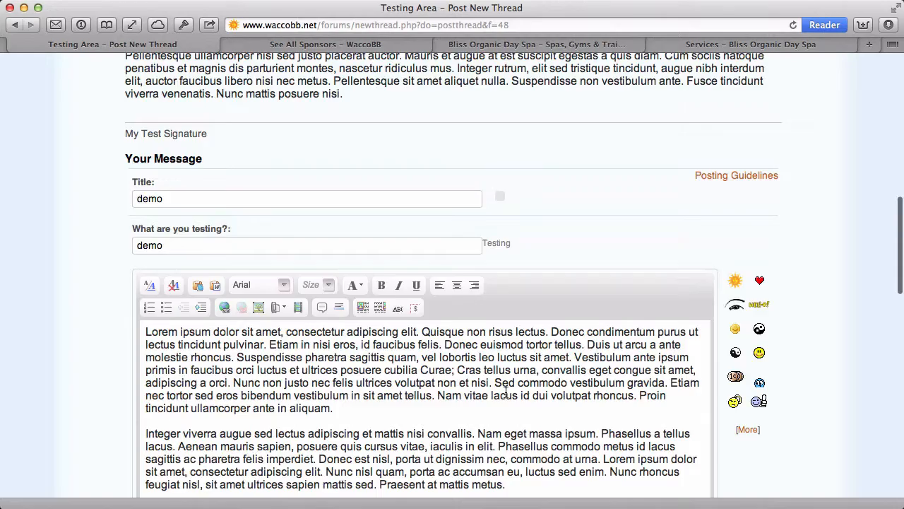
pyautogui.scroll(-3)
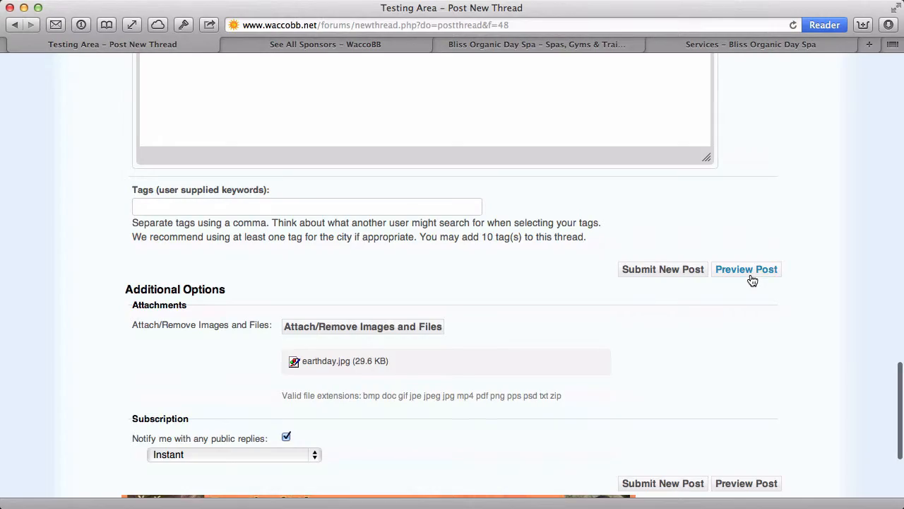
pyautogui.click(746, 269)
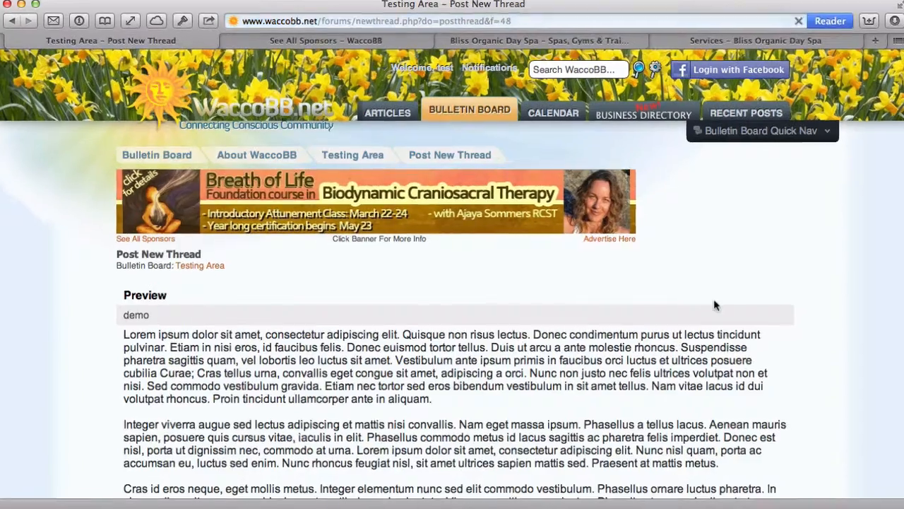
pyautogui.scroll(-3)
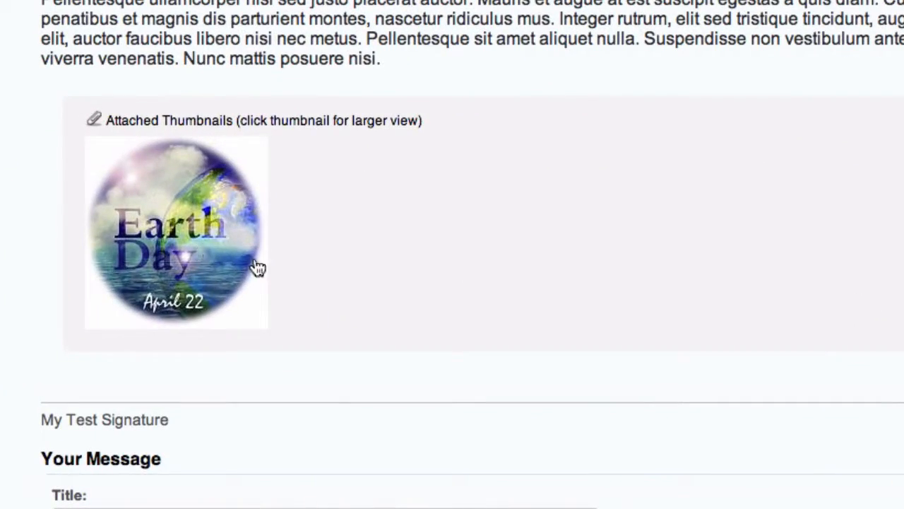
pyautogui.moveTo(178, 232)
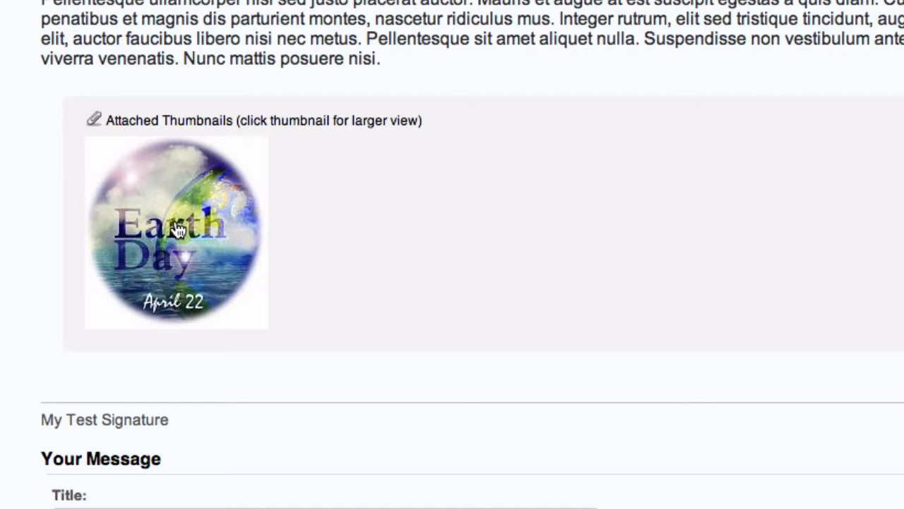
pyautogui.click(176, 232)
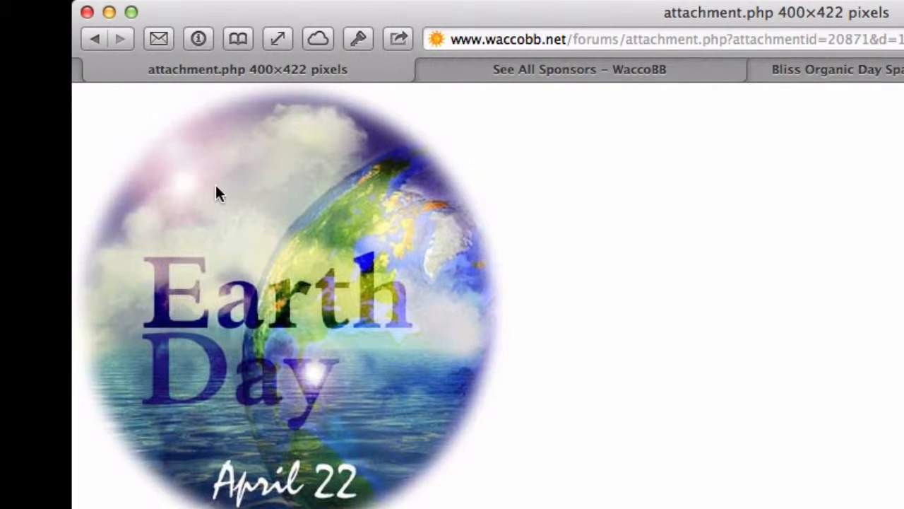
pyautogui.click(96, 39)
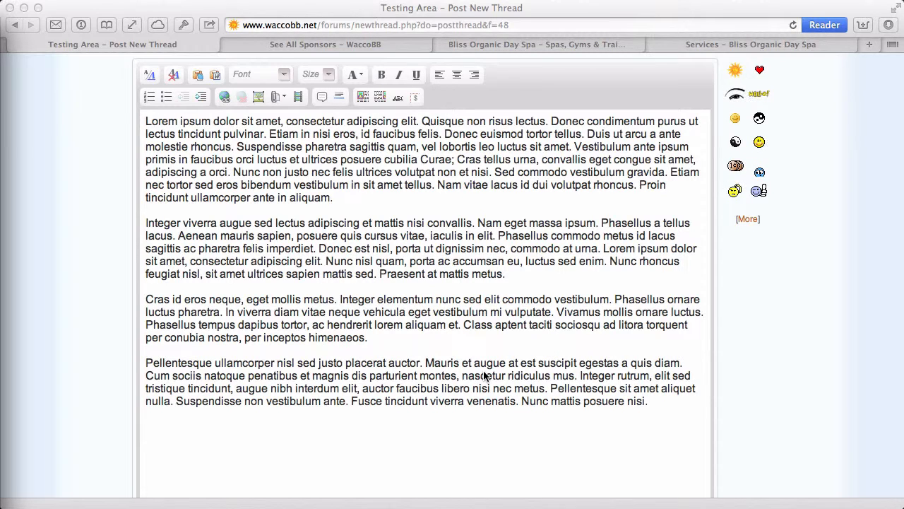
# Step: Upload CFCU-Boho-Jan copy-1.pdf and attach it to the draft alongside earthday.jpg
pyautogui.scroll(-3)
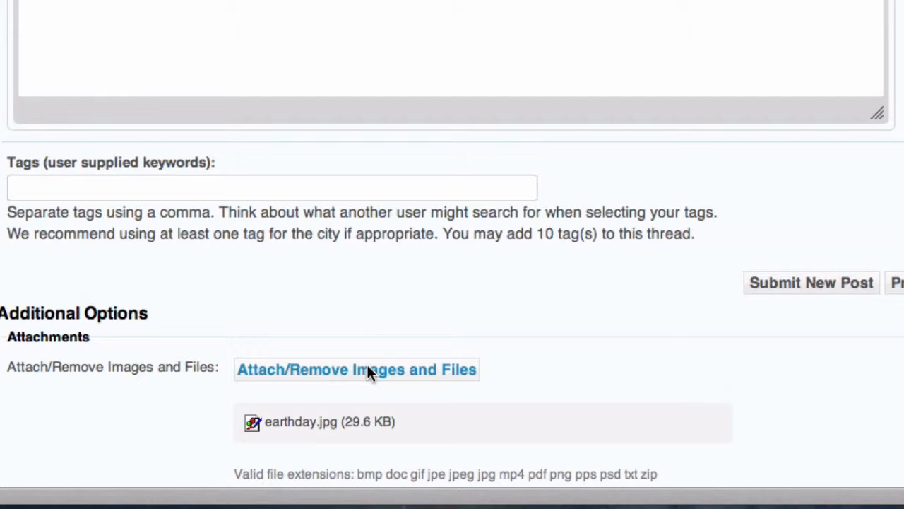
pyautogui.click(356, 369)
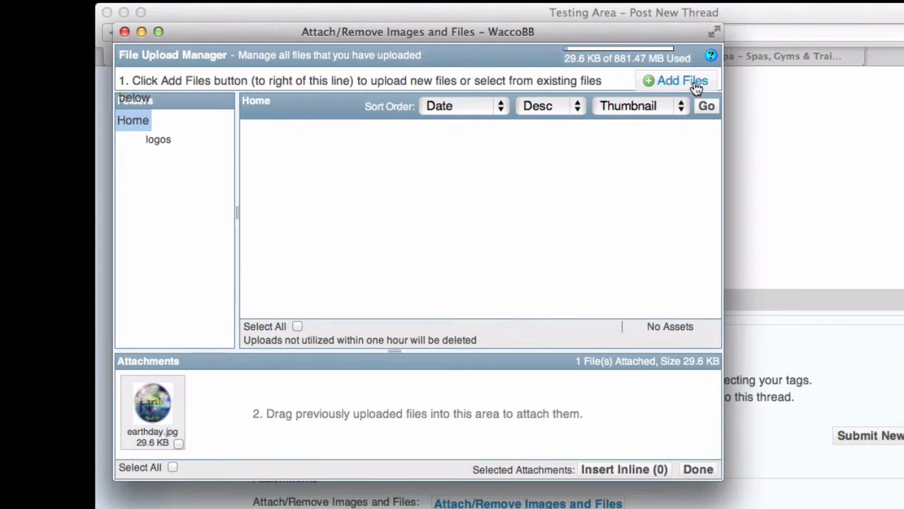
pyautogui.click(675, 79)
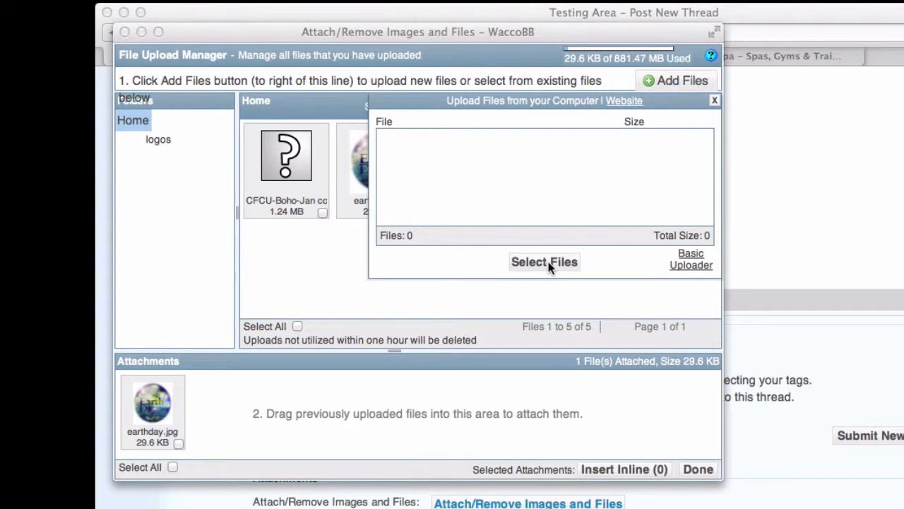
pyautogui.click(544, 261)
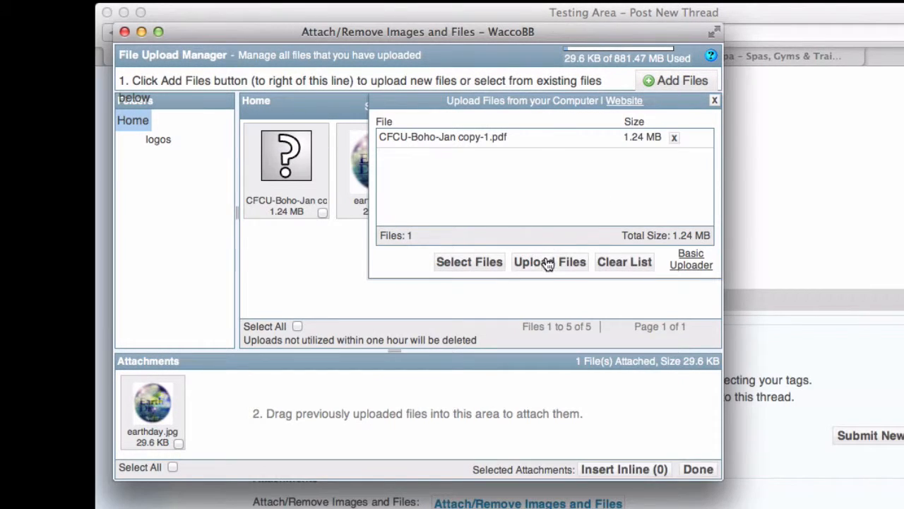
pyautogui.click(550, 262)
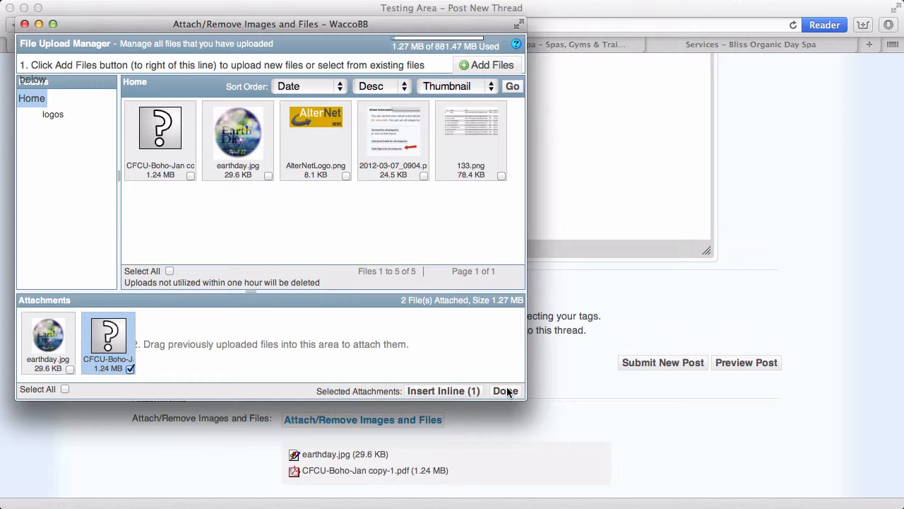
pyautogui.click(506, 390)
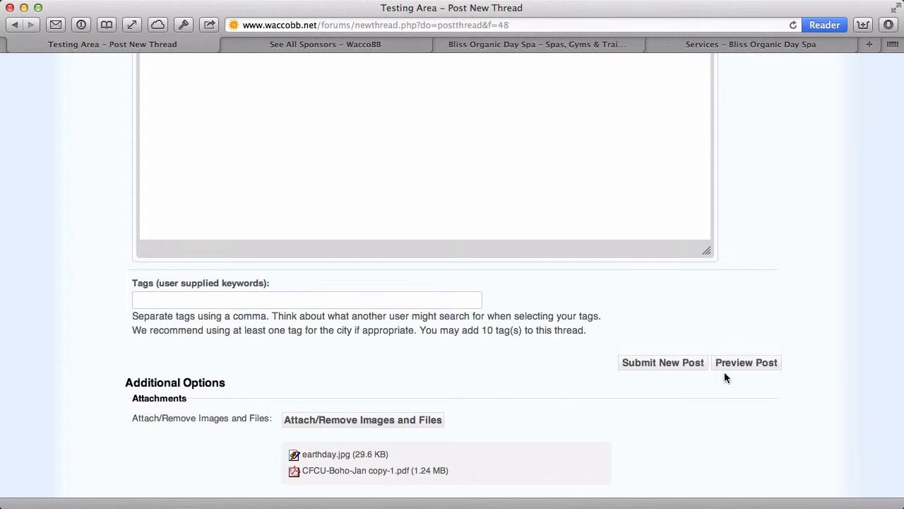
# Step: Preview the draft and bring its attached files list into view
pyautogui.click(746, 362)
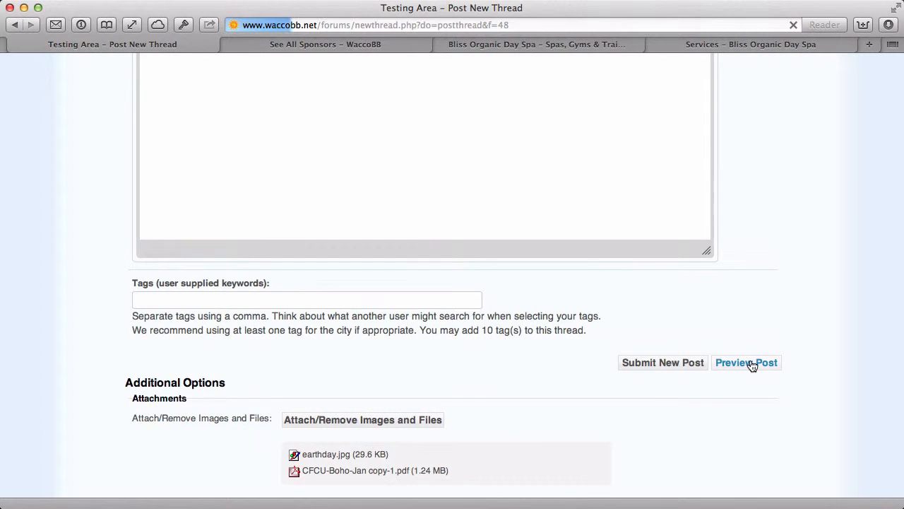
pyautogui.click(746, 362)
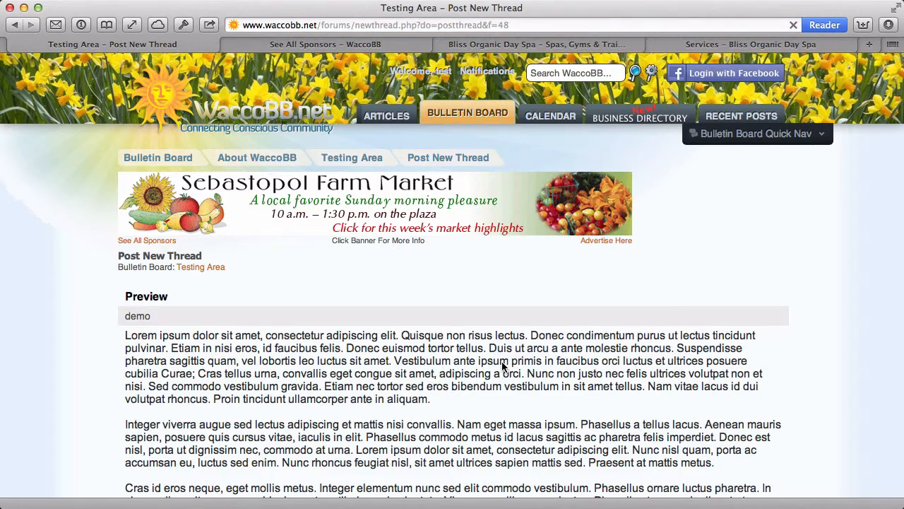
pyautogui.scroll(-3)
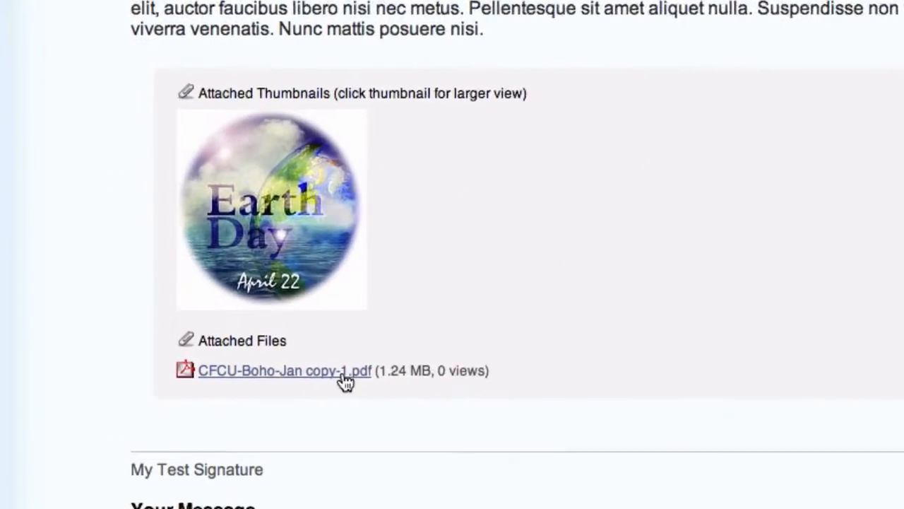
pyautogui.scroll(-3)
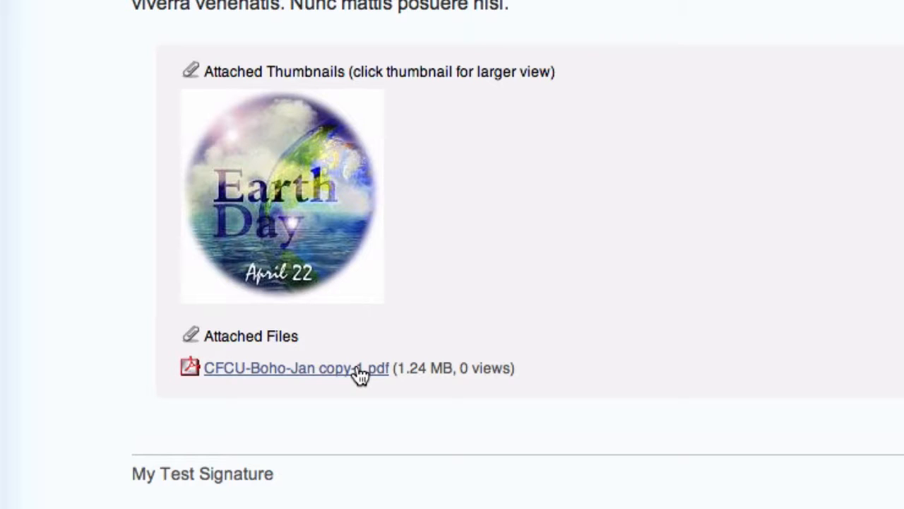
pyautogui.moveTo(322, 373)
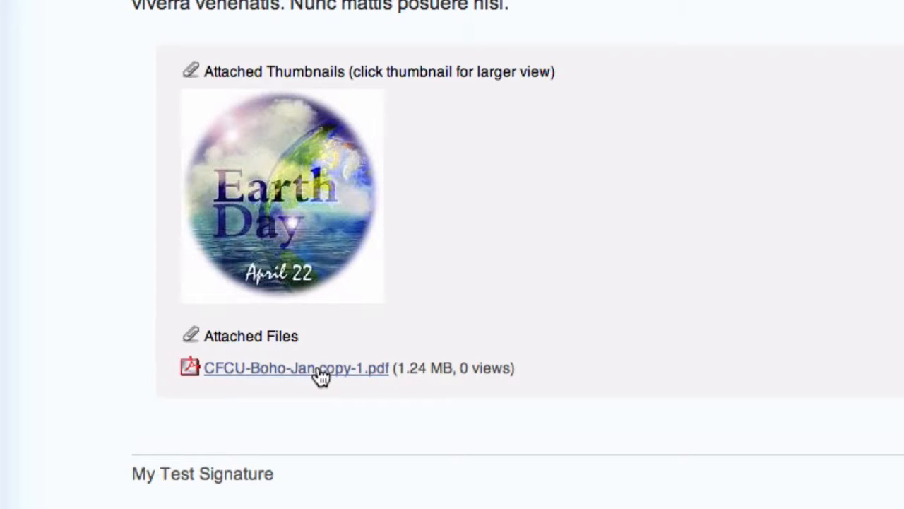
# Step: View the attached CFCU-Boho-Jan copy-1.pdf as a one-page document, then return to the draft
pyautogui.click(295, 367)
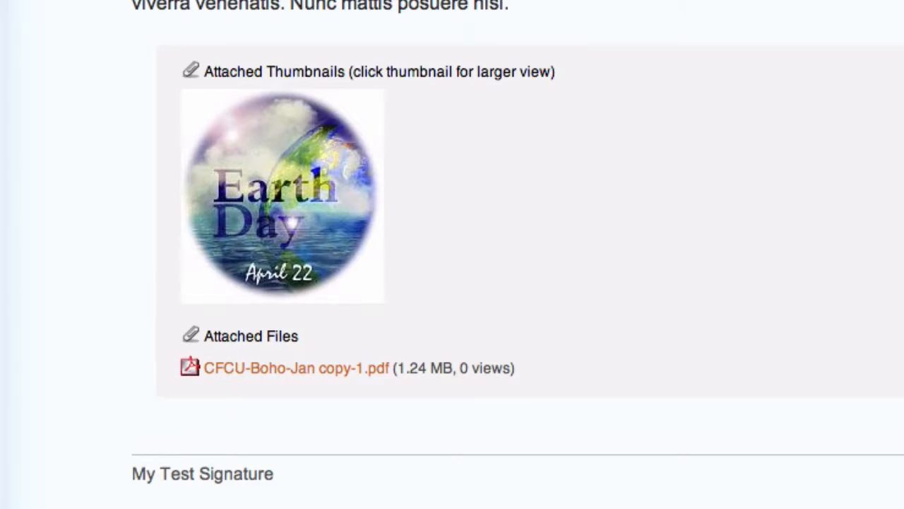
pyautogui.click(295, 367)
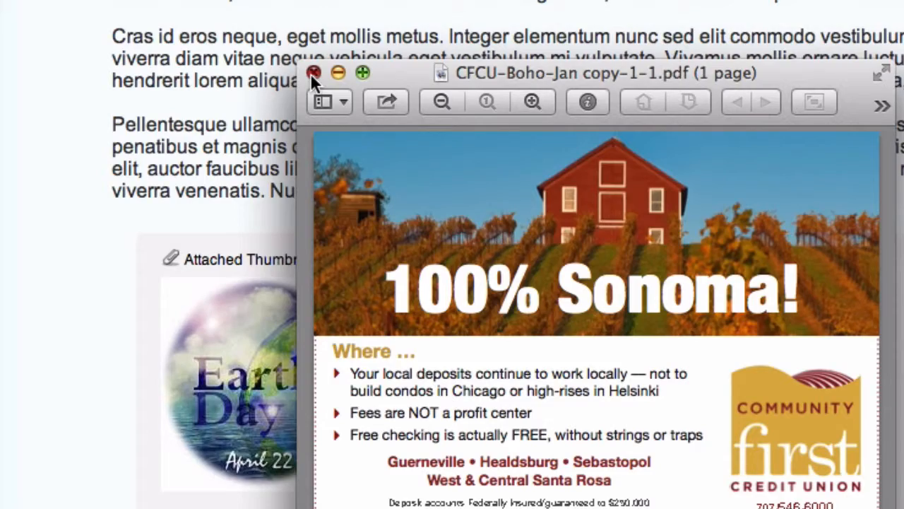
pyautogui.click(313, 73)
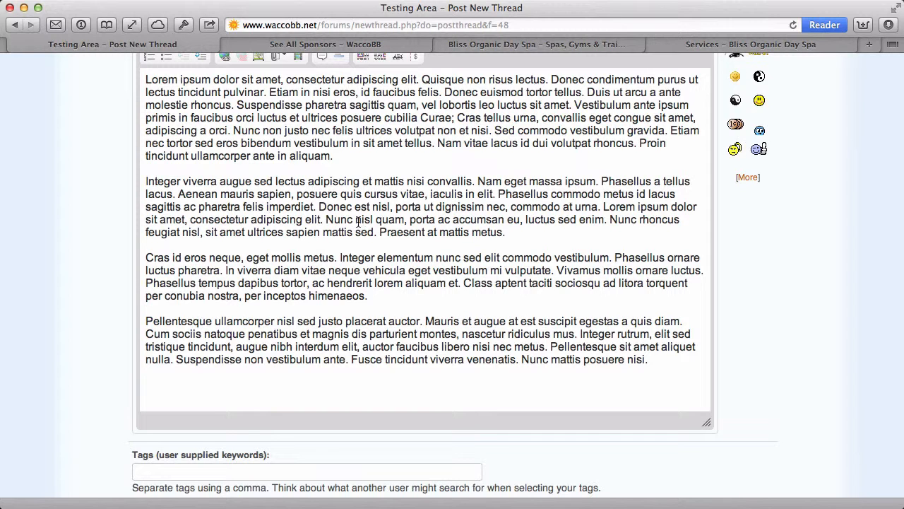
# Step: Attach the previously uploaded AlterNetLogo.png and insert it inline at the top of the post
pyautogui.scroll(-3)
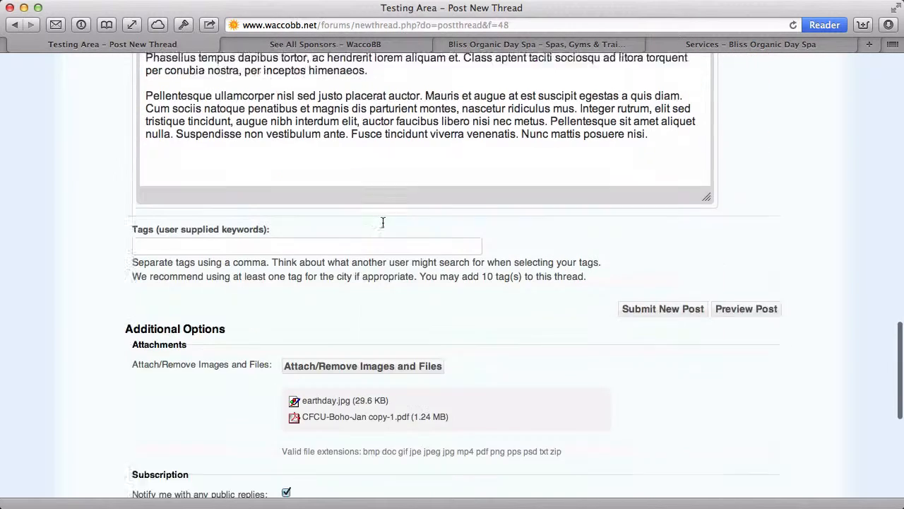
pyautogui.scroll(-3)
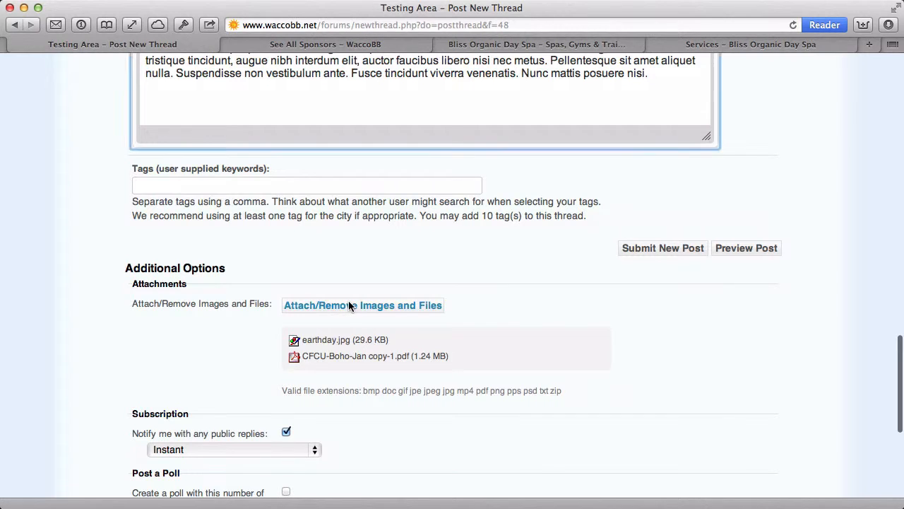
pyautogui.click(362, 305)
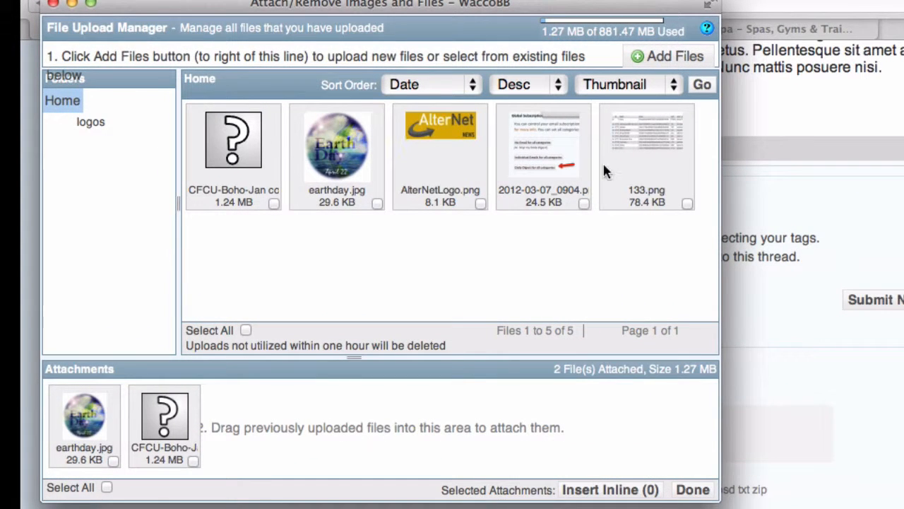
pyautogui.moveTo(487, 195)
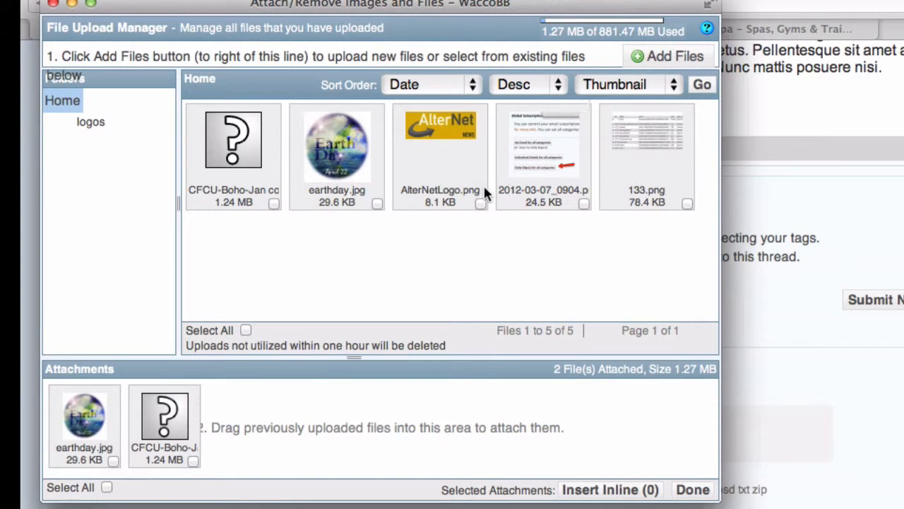
pyautogui.moveTo(445, 144)
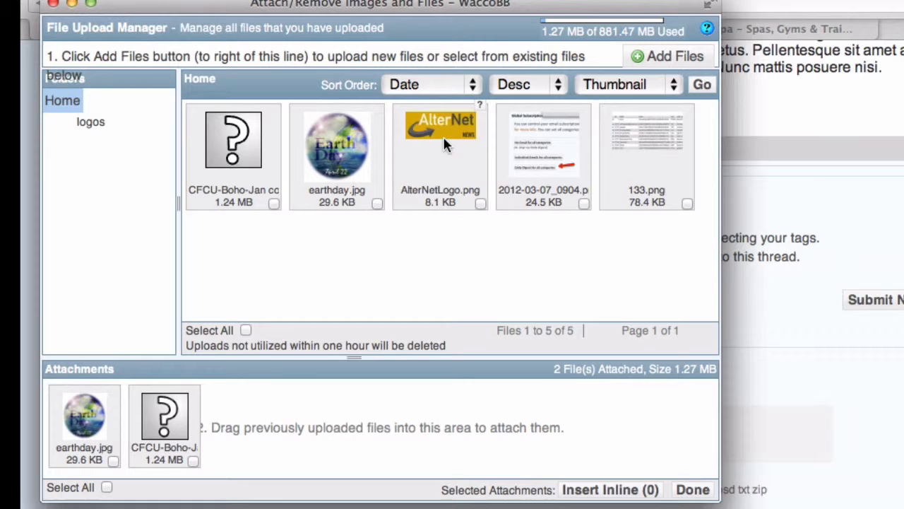
pyautogui.moveTo(441, 140); pyautogui.dragTo(319, 399)
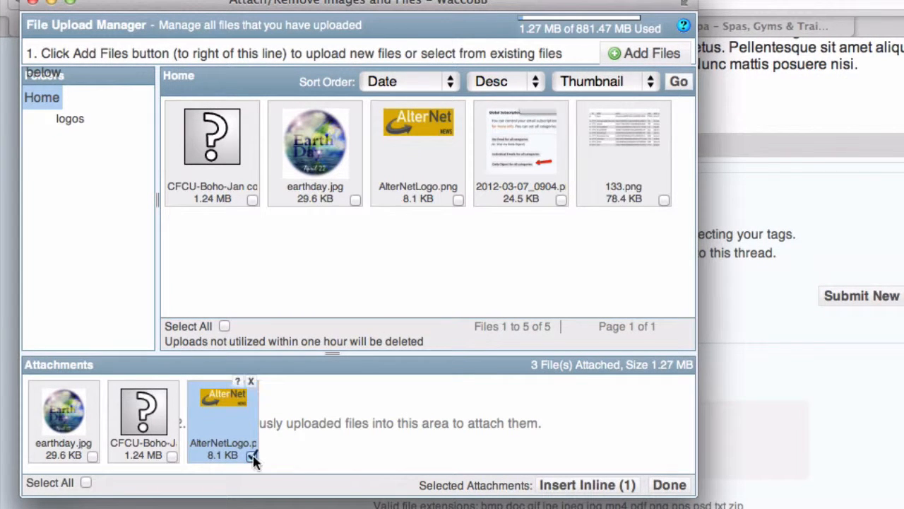
pyautogui.click(669, 484)
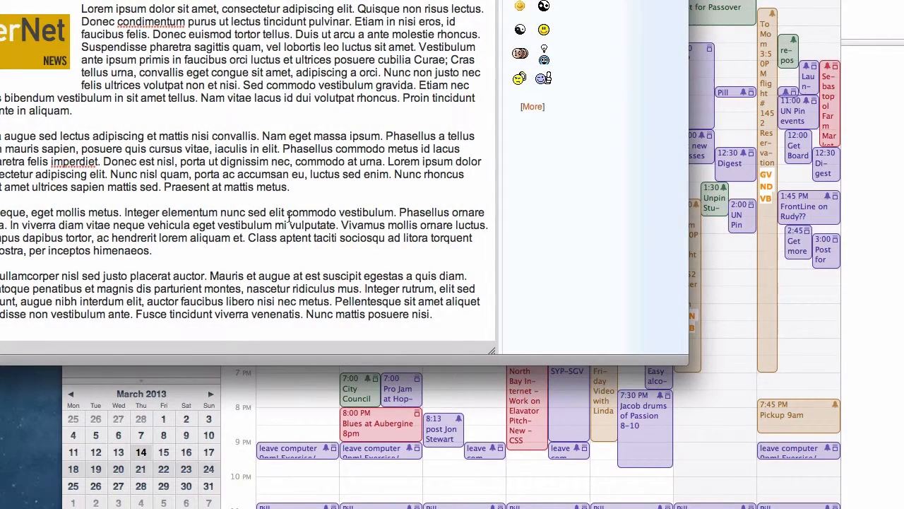
pyautogui.scroll(-3)
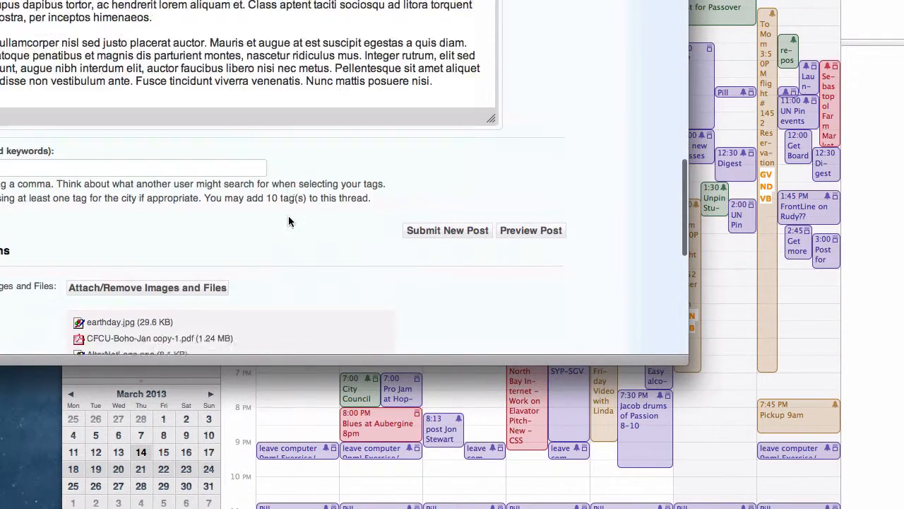
pyautogui.scroll(-3)
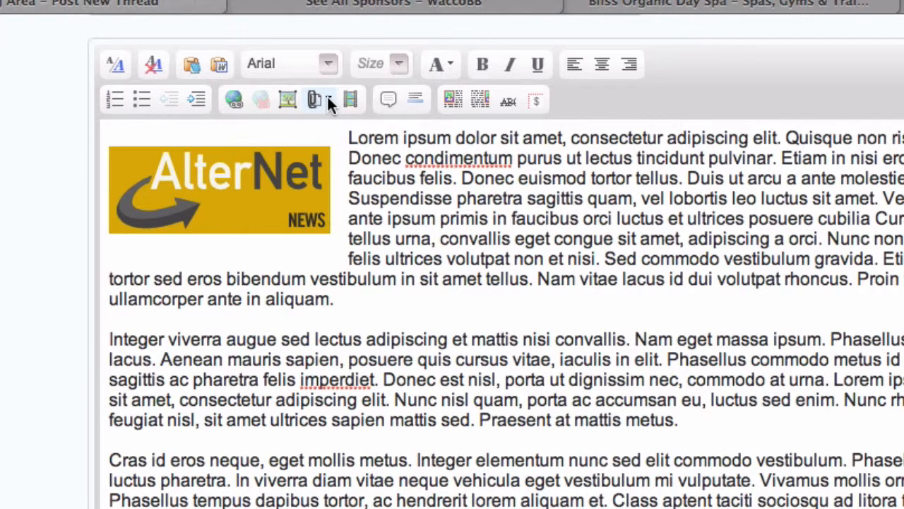
pyautogui.click(314, 99)
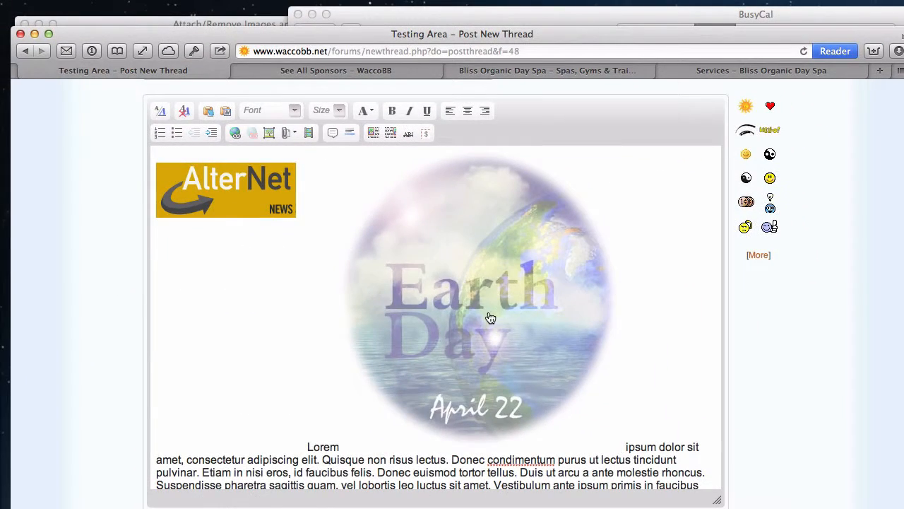
pyautogui.doubleClick(492, 318)
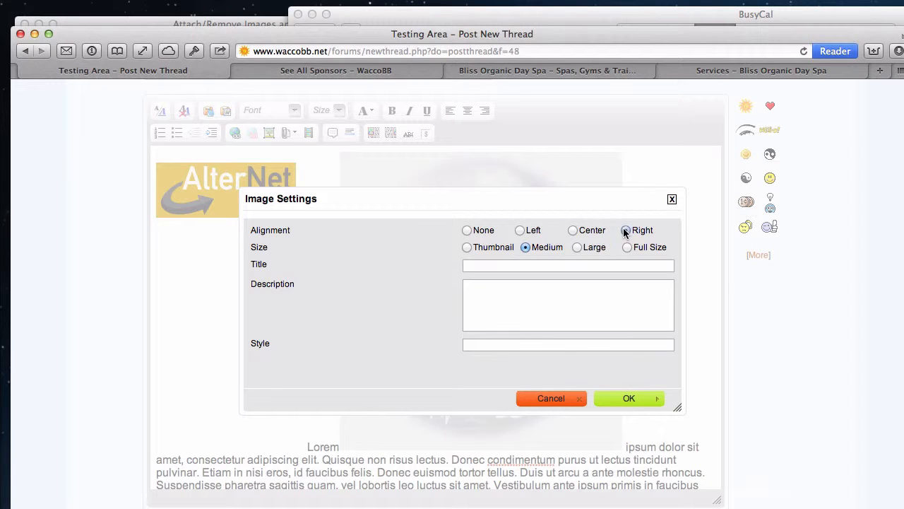
pyautogui.click(629, 399)
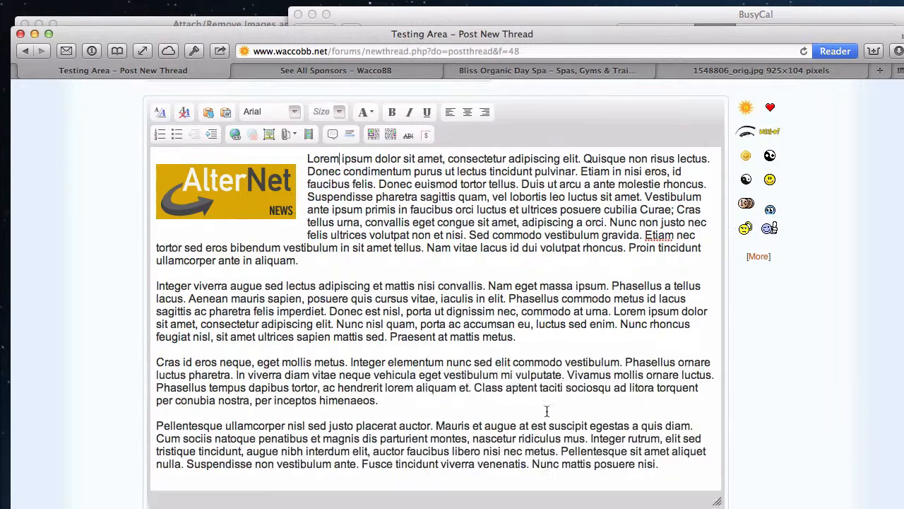
# Step: Delete the earthday.jpg attachment, leaving only the CFCU PDF and AlterNet logo attached
pyautogui.scroll(-3)
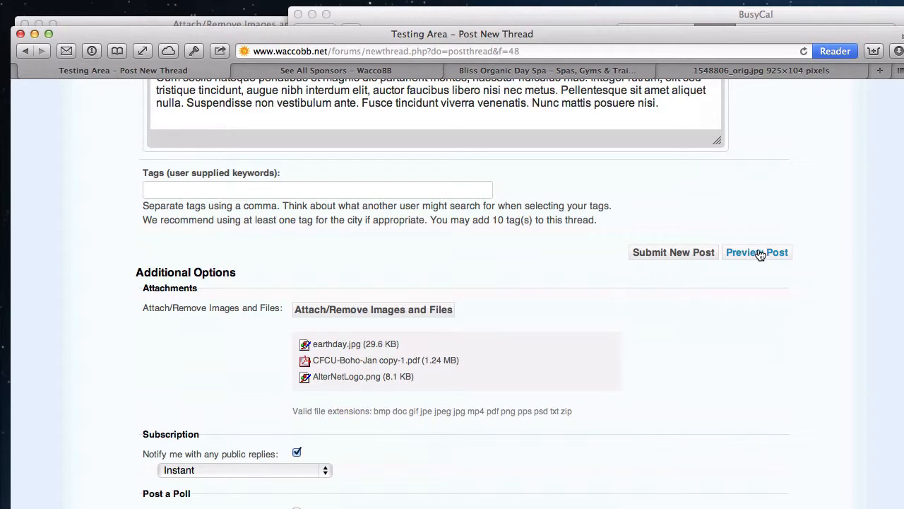
pyautogui.click(757, 251)
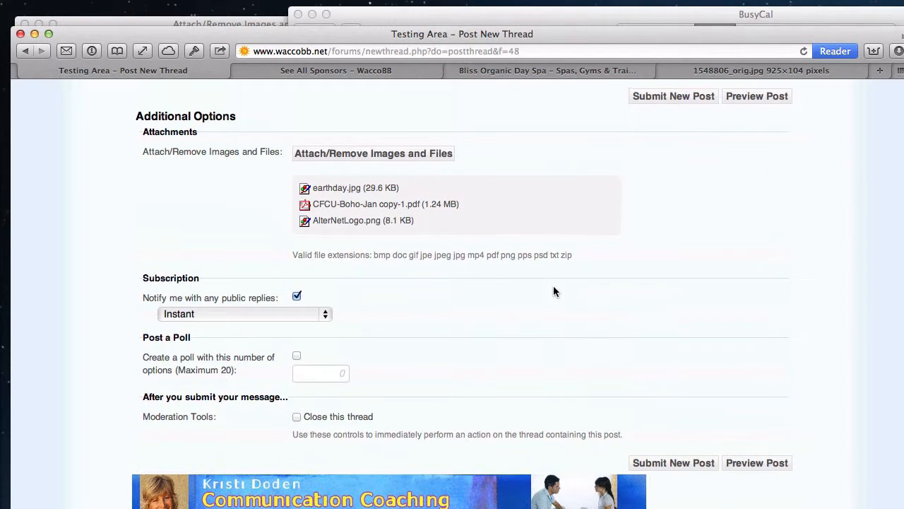
pyautogui.click(373, 153)
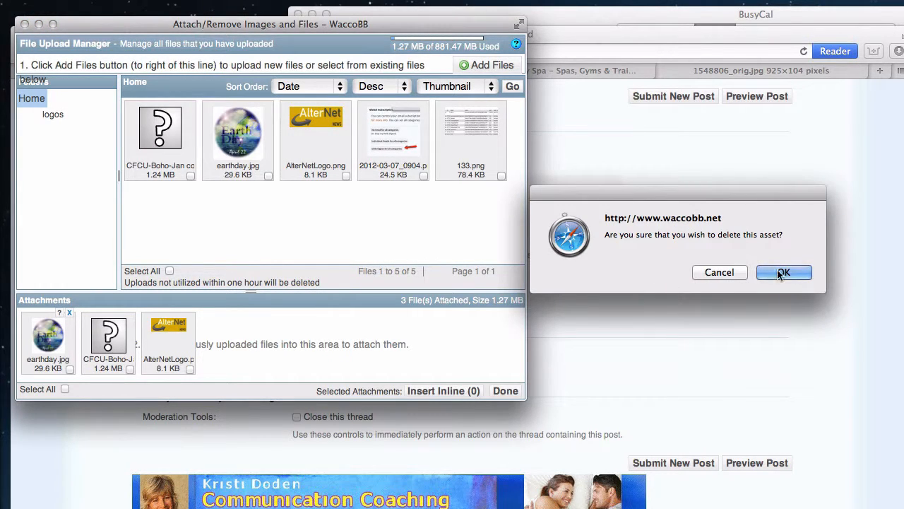
pyautogui.click(782, 271)
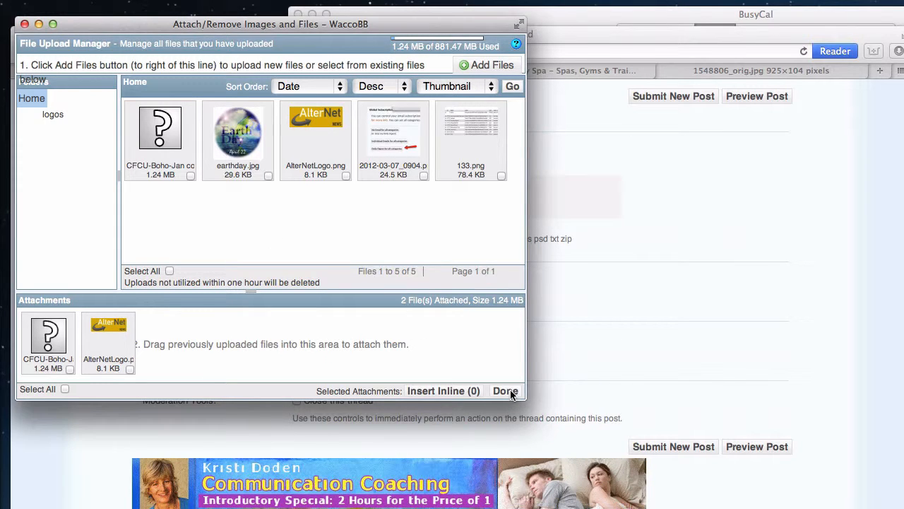
pyautogui.click(506, 390)
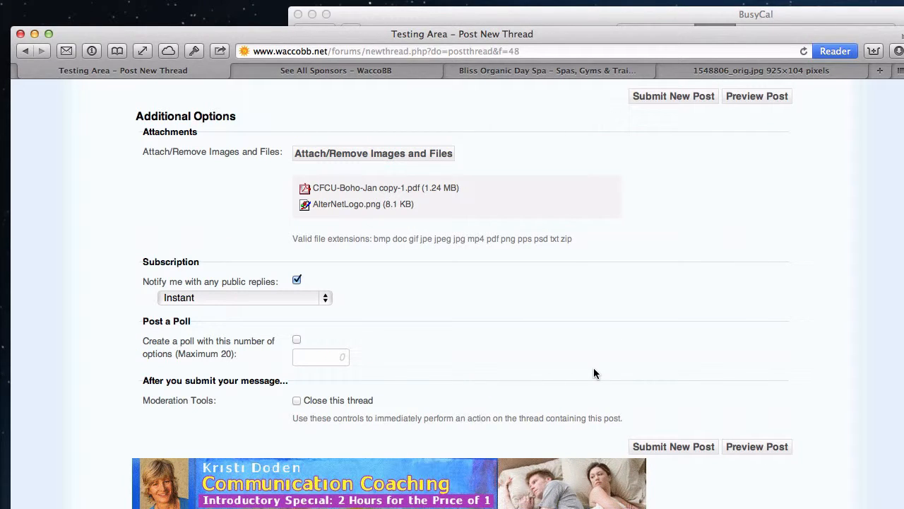